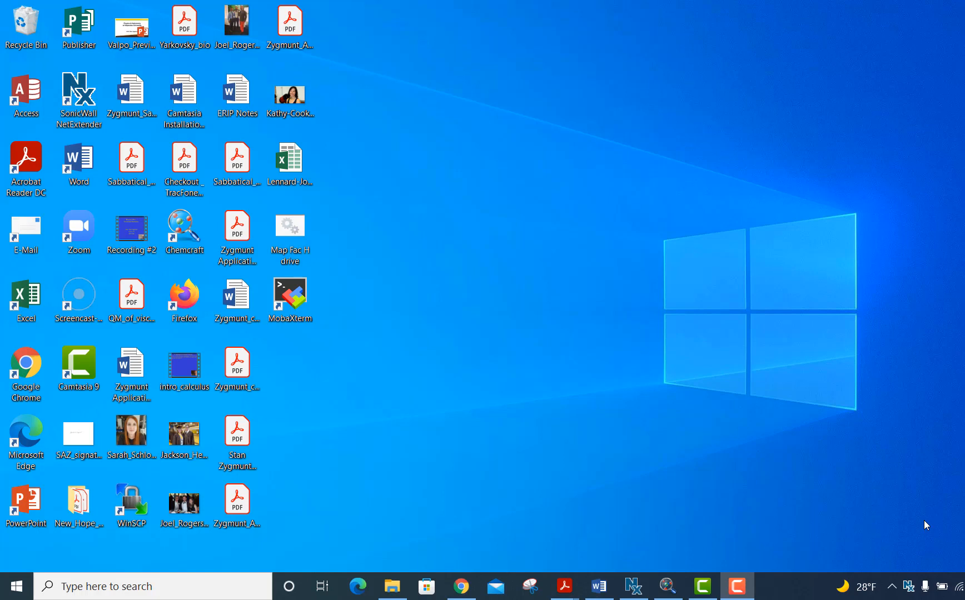
pyautogui.moveTo(485, 265)
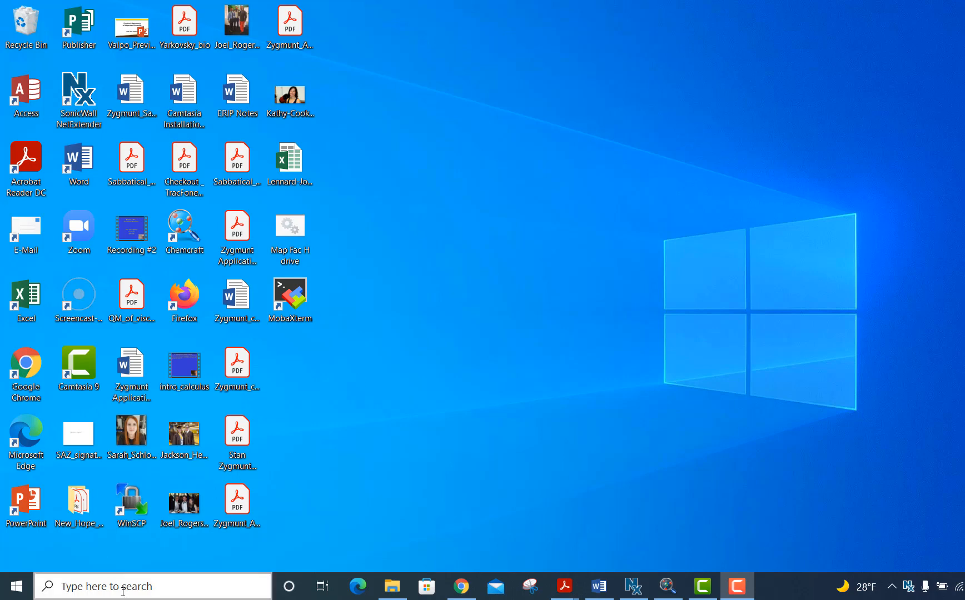
# Find MobaXterm through Windows search and launch it.
pyautogui.click(150, 586)
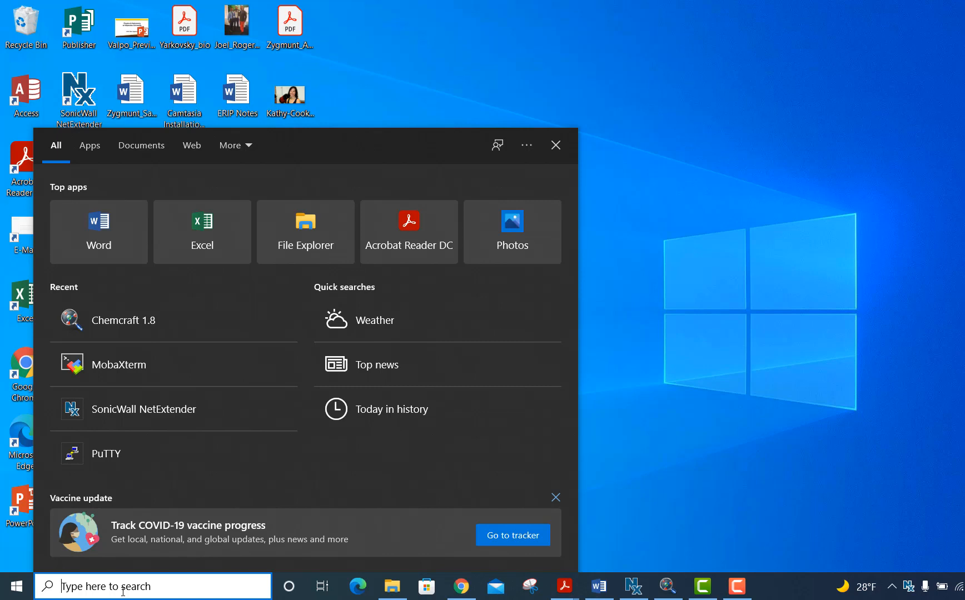
pyautogui.write('mobaxterm')
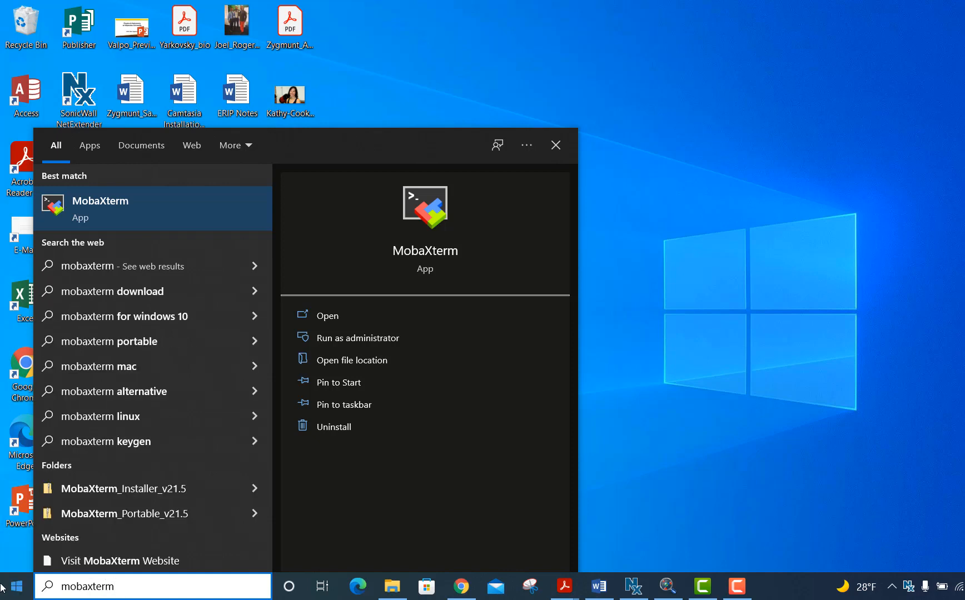
pyautogui.moveTo(121, 216)
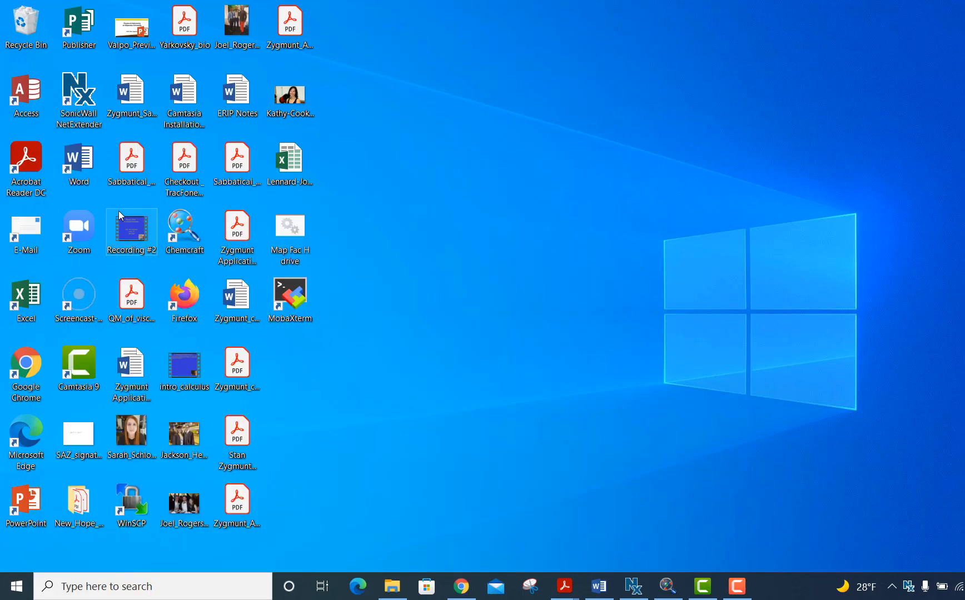
pyautogui.doubleClick(289, 295)
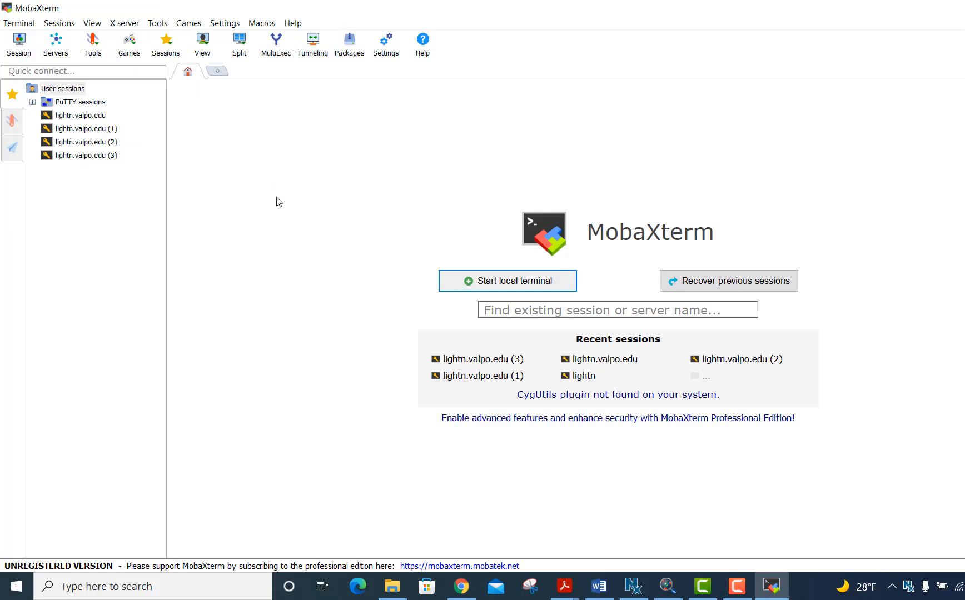
pyautogui.moveTo(308, 302)
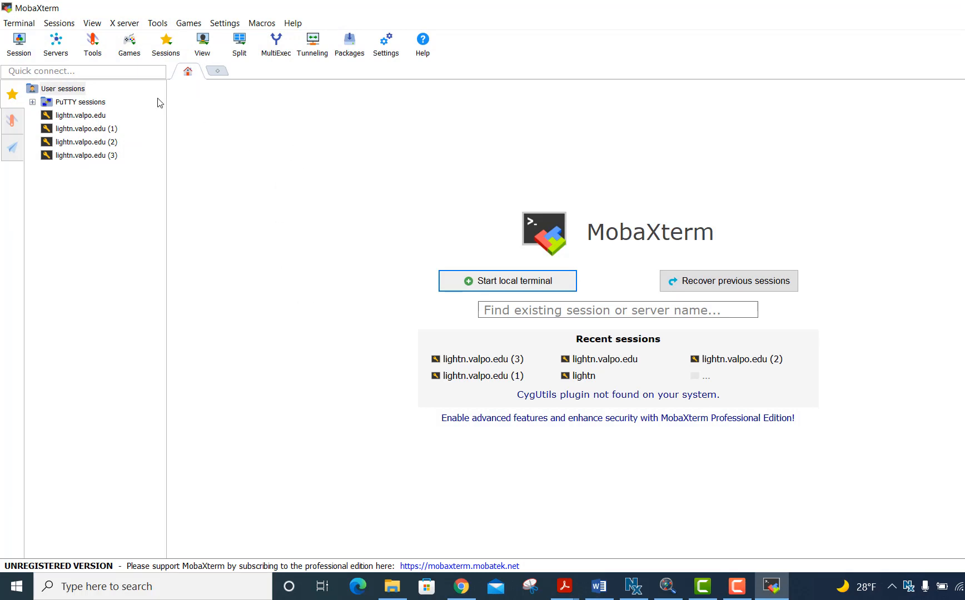
pyautogui.moveTo(18, 40)
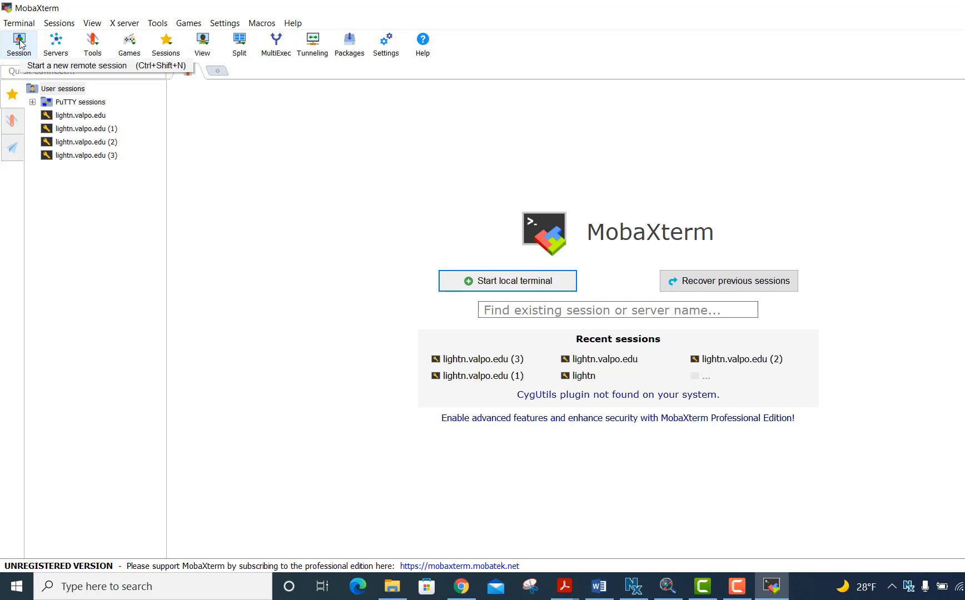
# Create an SSH session with remote host lightn.valpo.edu and connect.
pyautogui.click(19, 44)
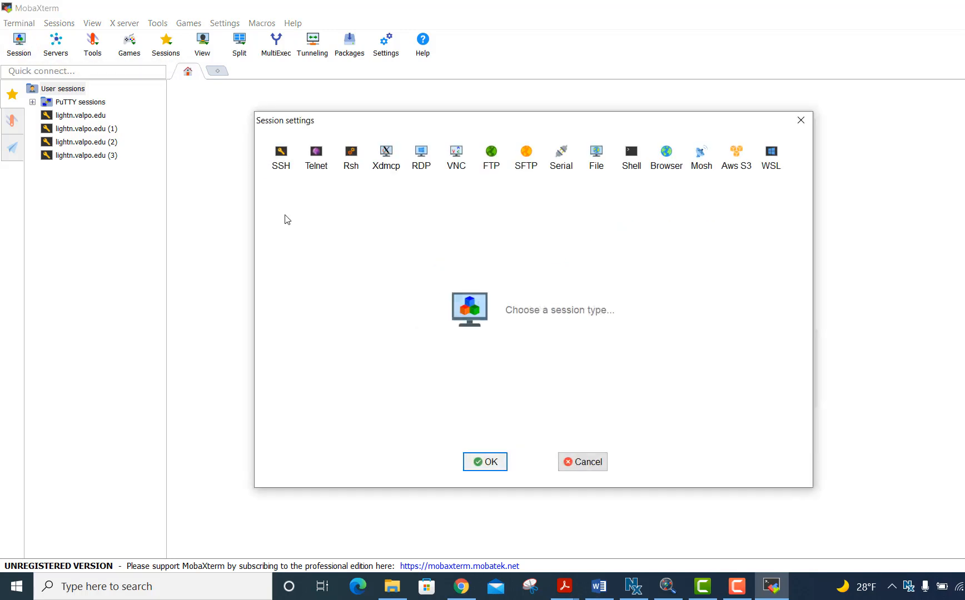
pyautogui.click(280, 156)
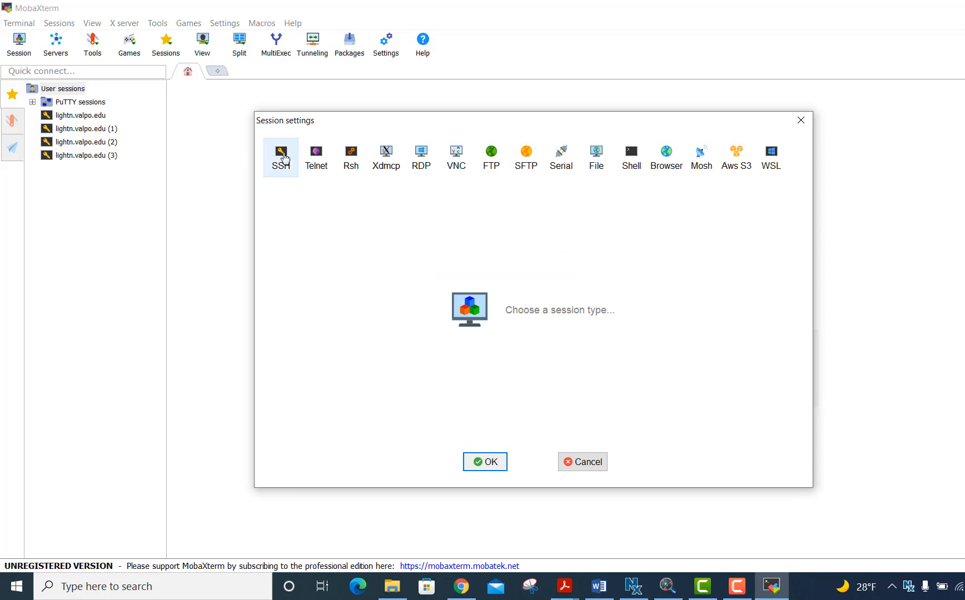
pyautogui.click(280, 157)
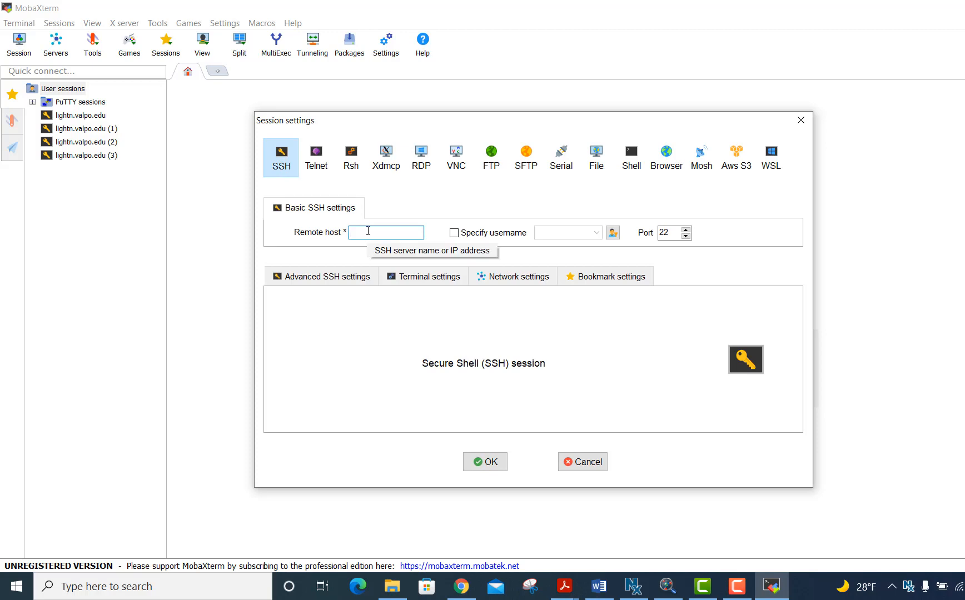
pyautogui.write('lightn.va')
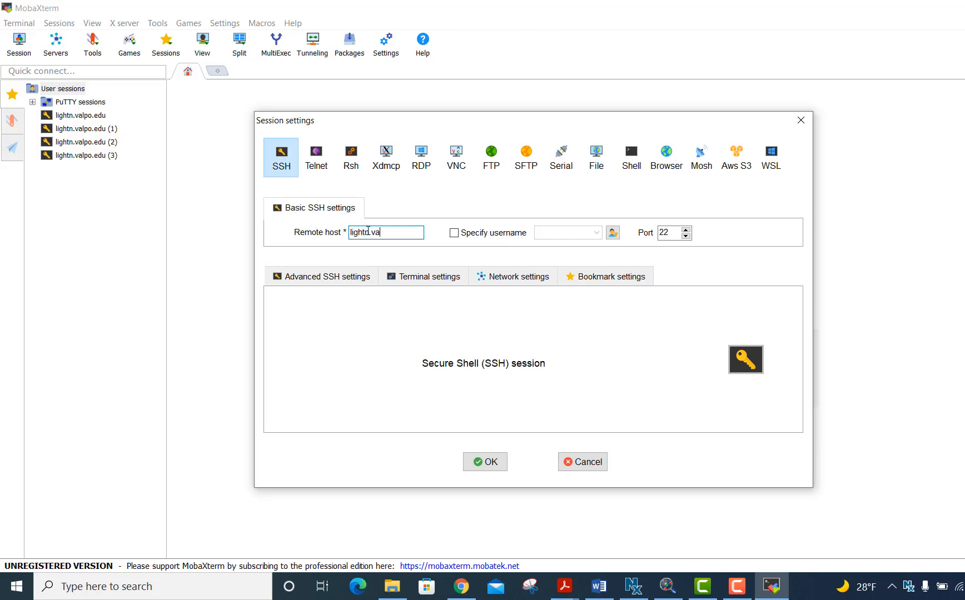
pyautogui.write('lpo.edu')
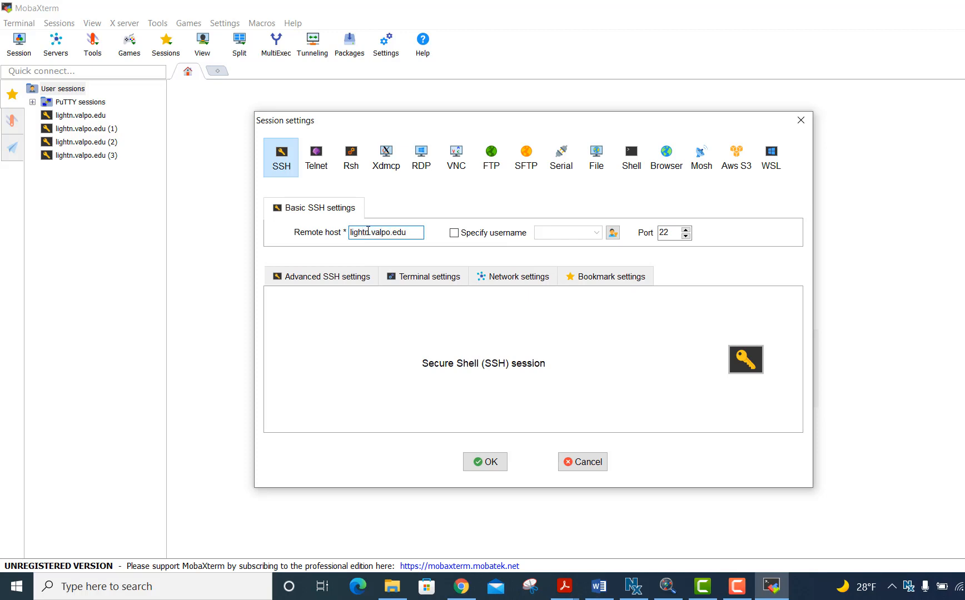
pyautogui.moveTo(455, 233)
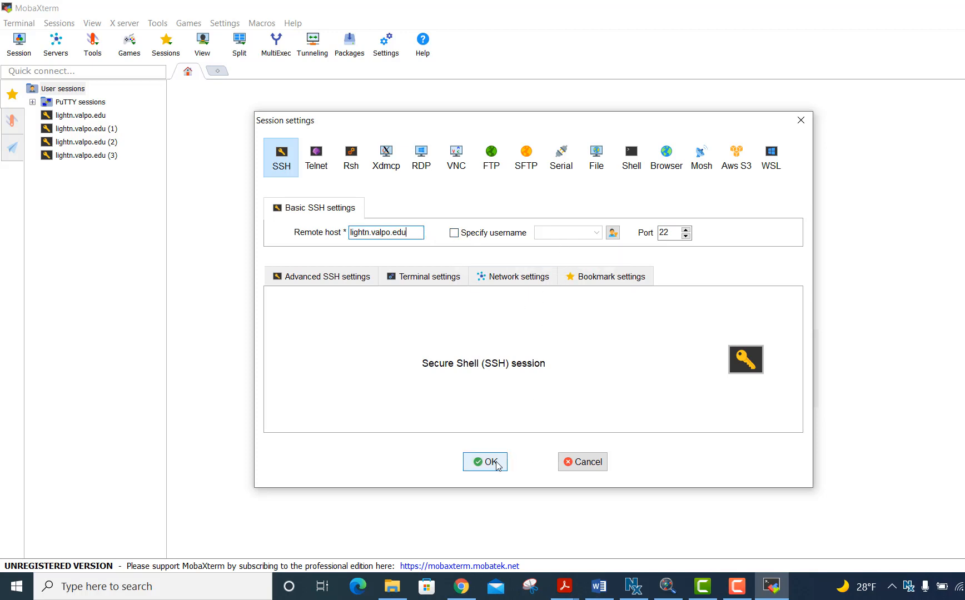
pyautogui.click(486, 463)
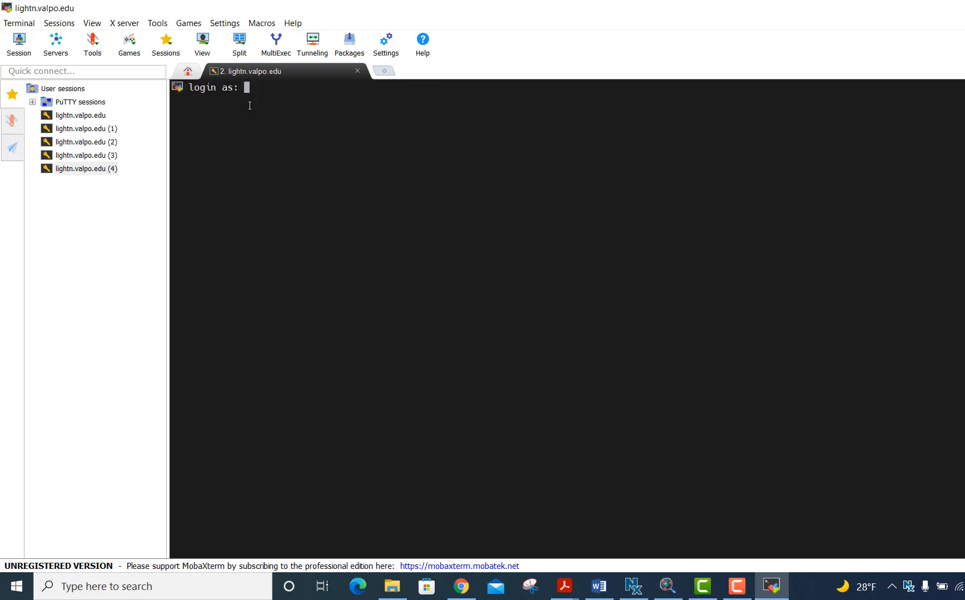
pyautogui.moveTo(252, 127)
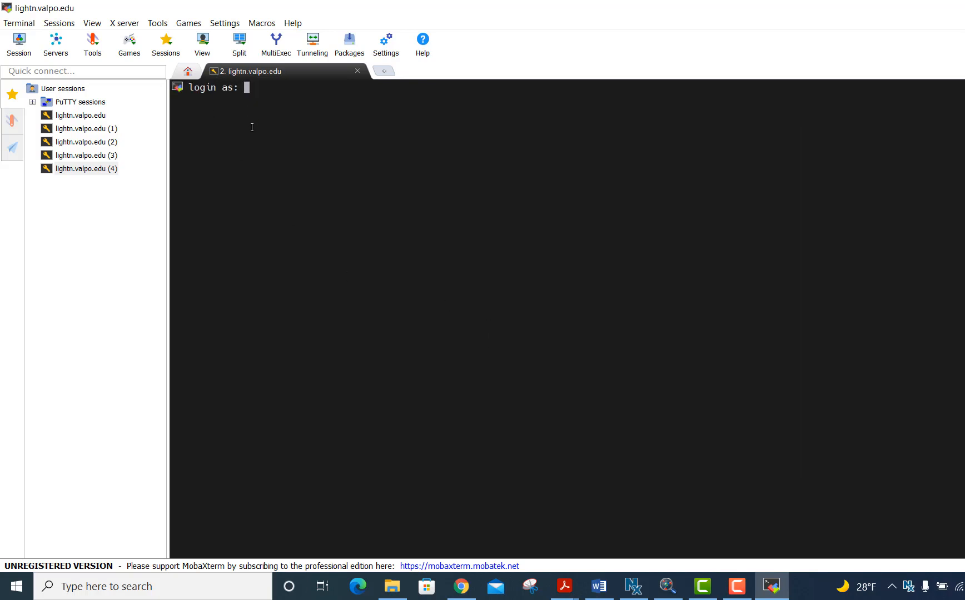
# Log in as szygmunt and run pwd to confirm /home/szygmunt.
pyautogui.write('szygmunt')
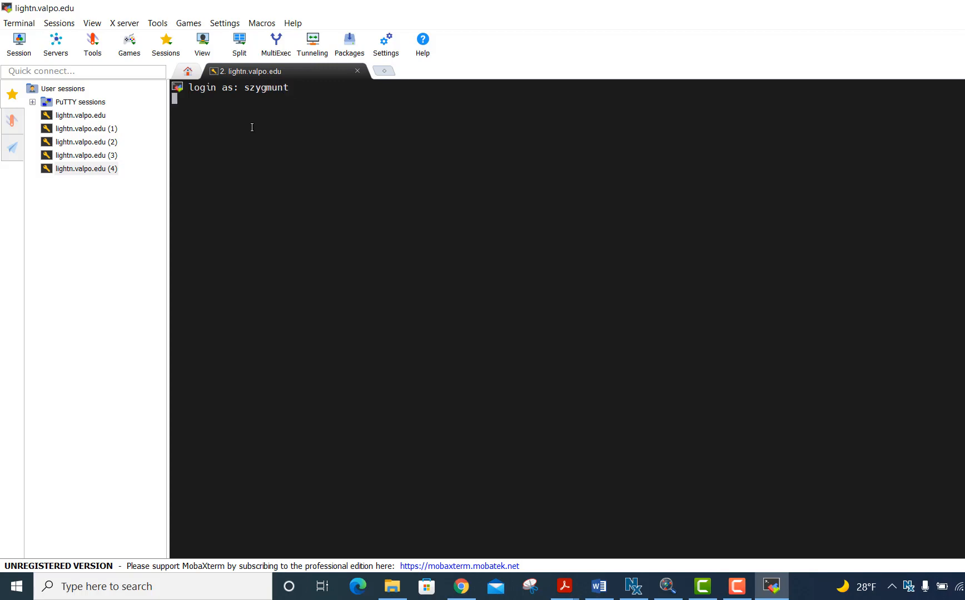
pyautogui.moveTo(335, 138)
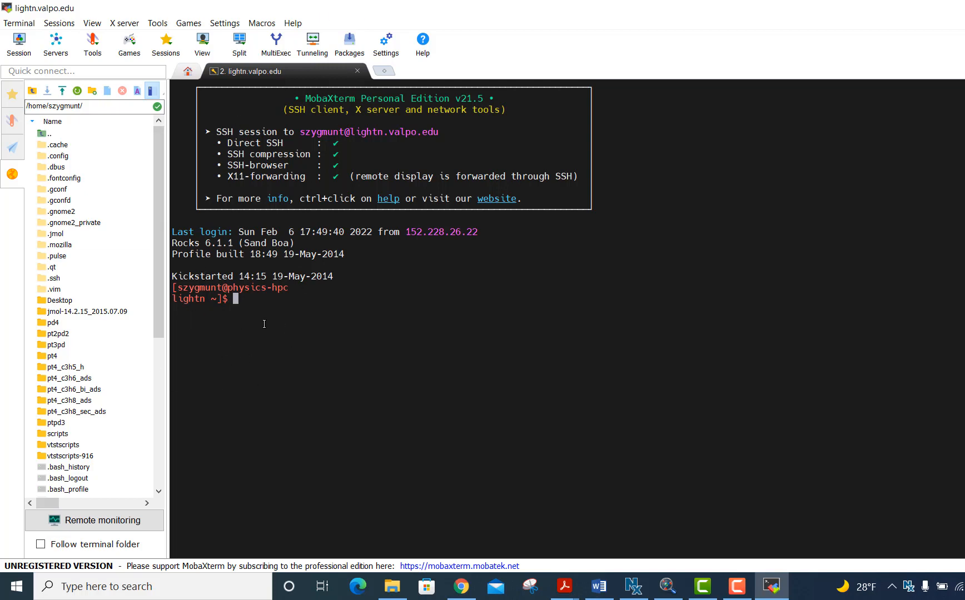
pyautogui.write('pwd')
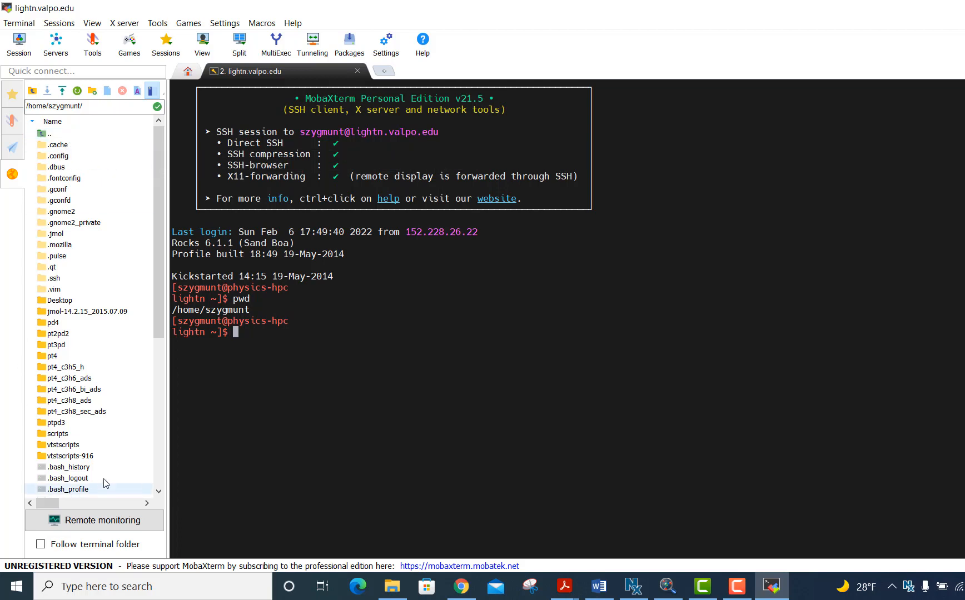
pyautogui.moveTo(92, 278)
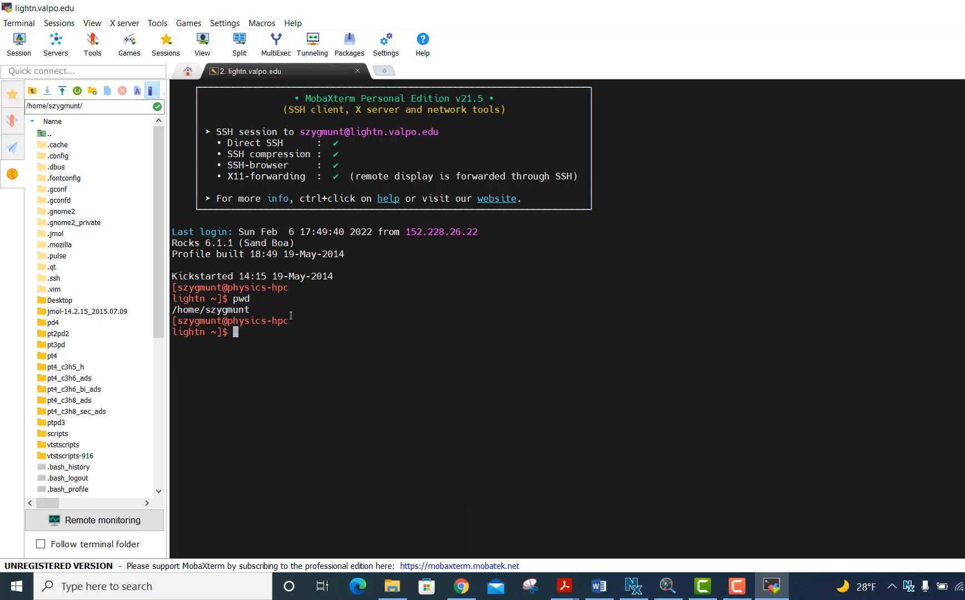
pyautogui.moveTo(301, 349)
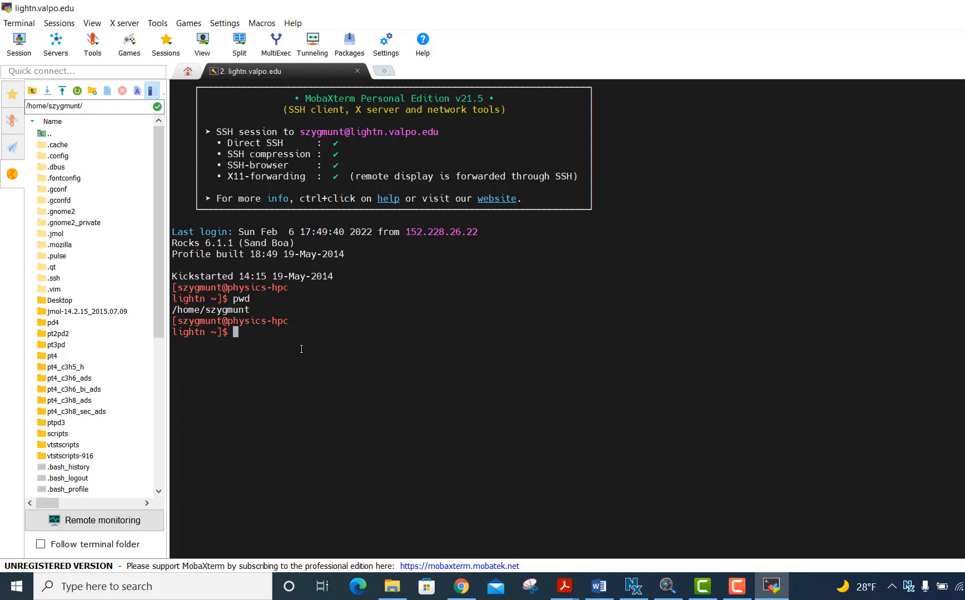
# Change to /data, confirm with pwd, and show its long listing with ls -l.
pyautogui.write('cd /')
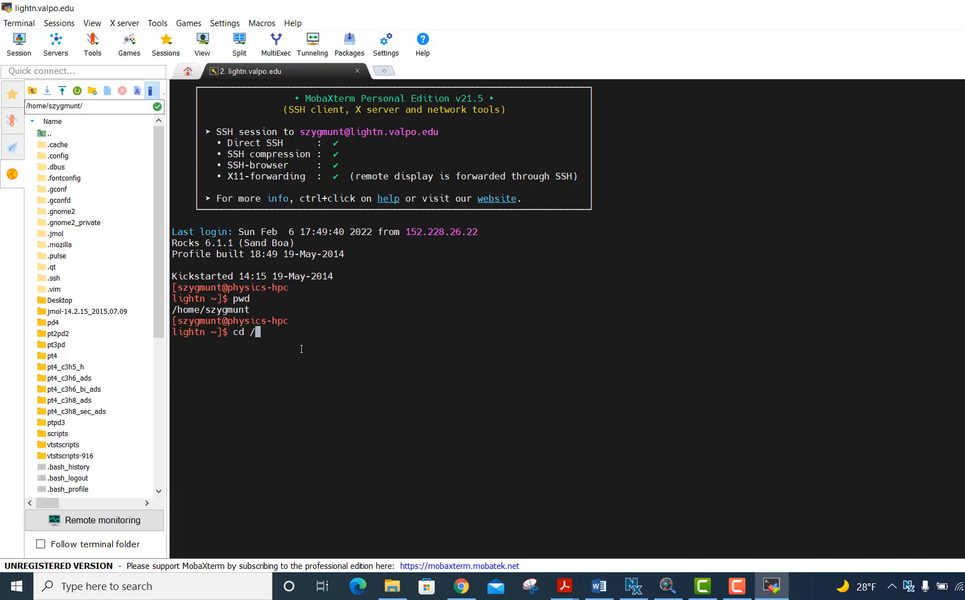
pyautogui.write('data')
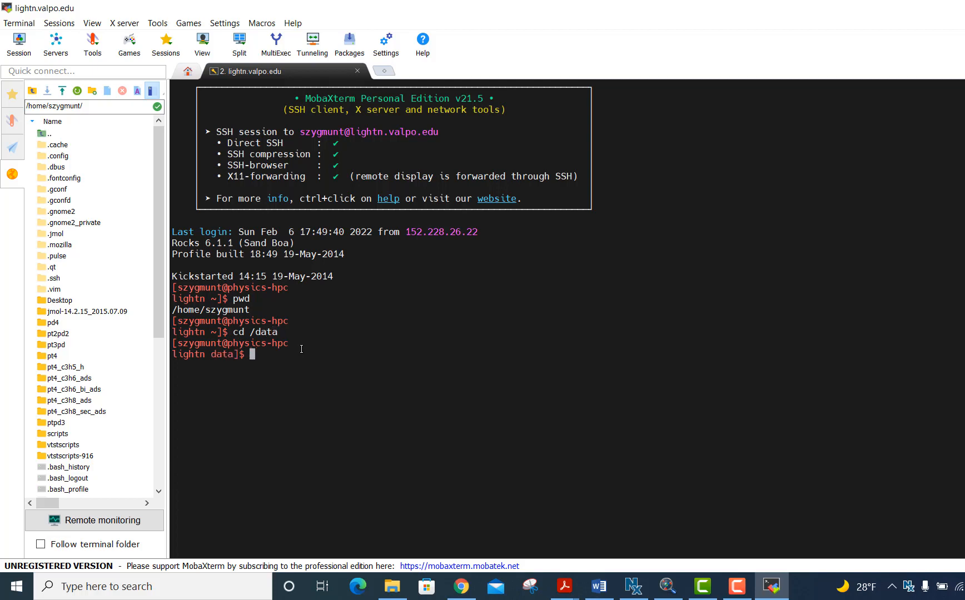
pyautogui.write('pwd')
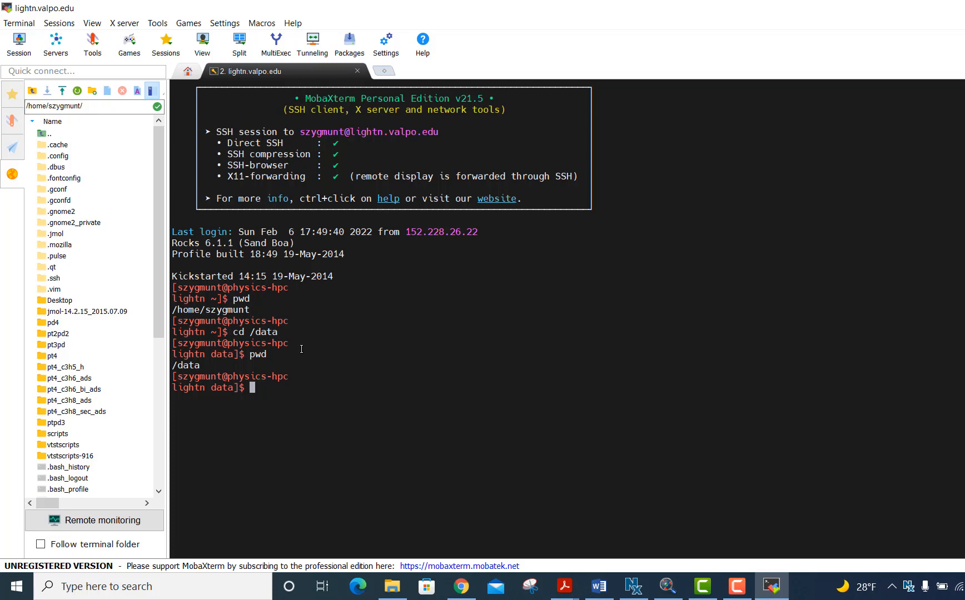
pyautogui.write('ls -l')
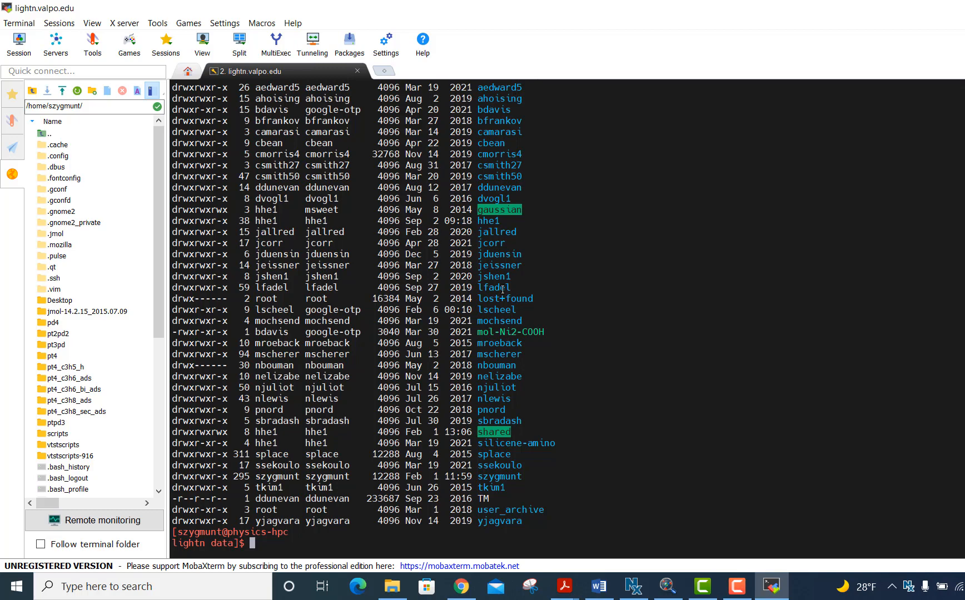
pyautogui.moveTo(505, 351)
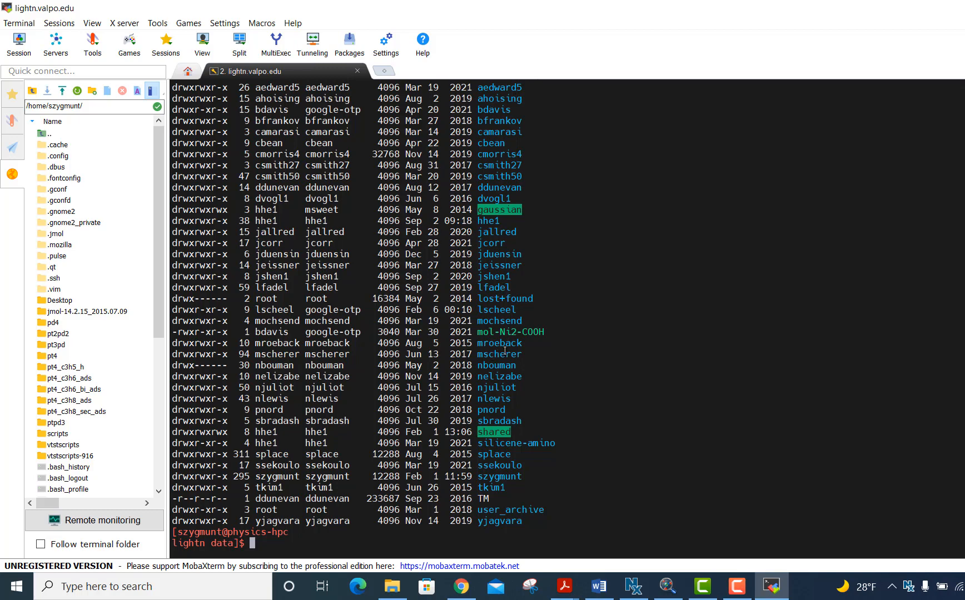
pyautogui.moveTo(549, 348)
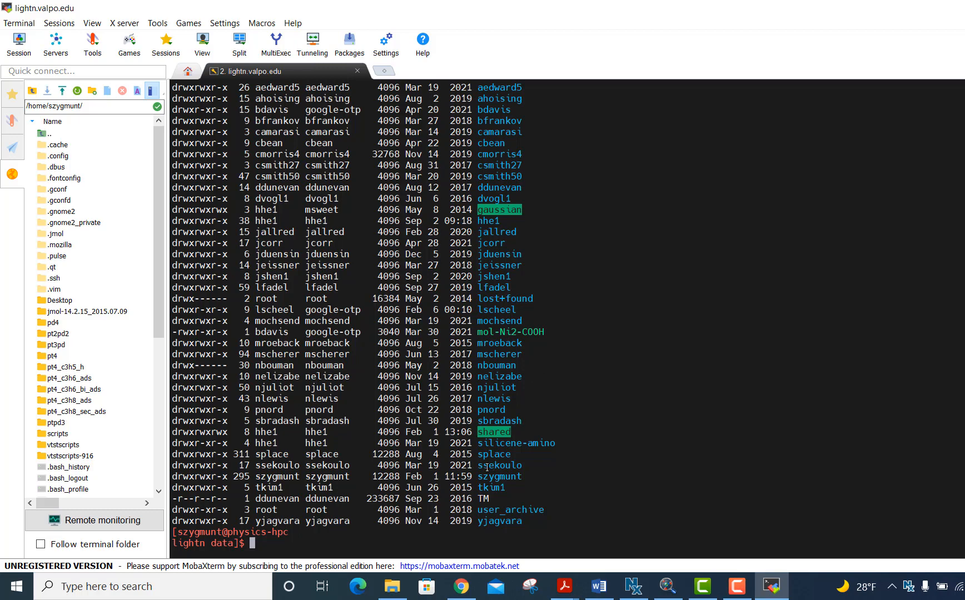
pyautogui.moveTo(530, 440)
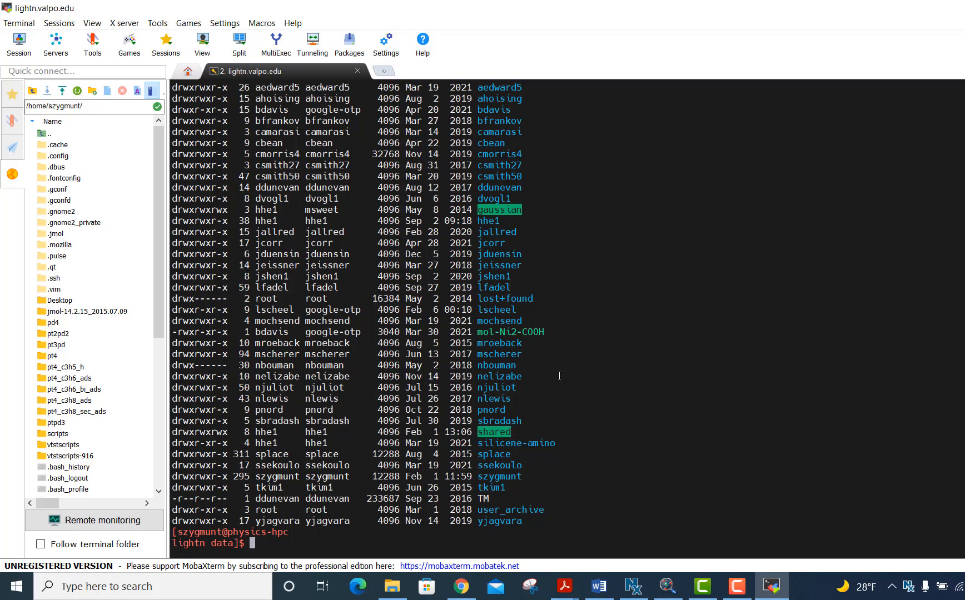
# Create a fred directory in /data, check it with ls -l, then rmdir fred.
pyautogui.write('mk')
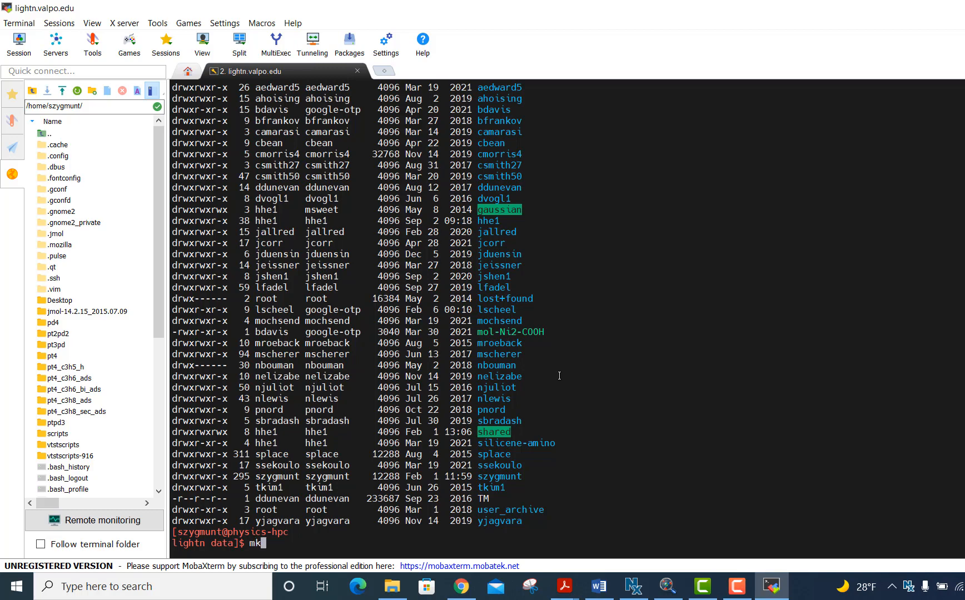
pyautogui.write('dir')
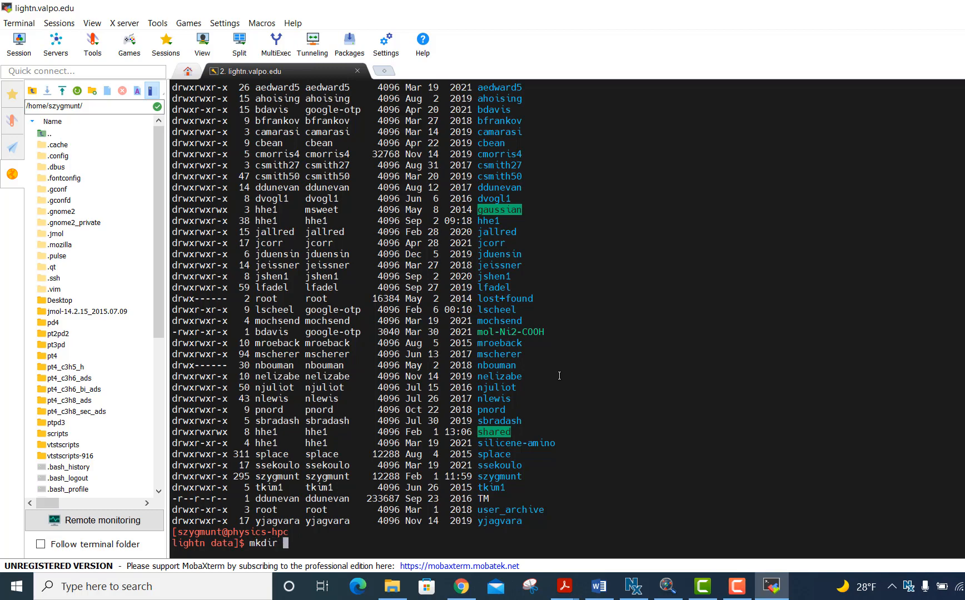
pyautogui.write('fred')
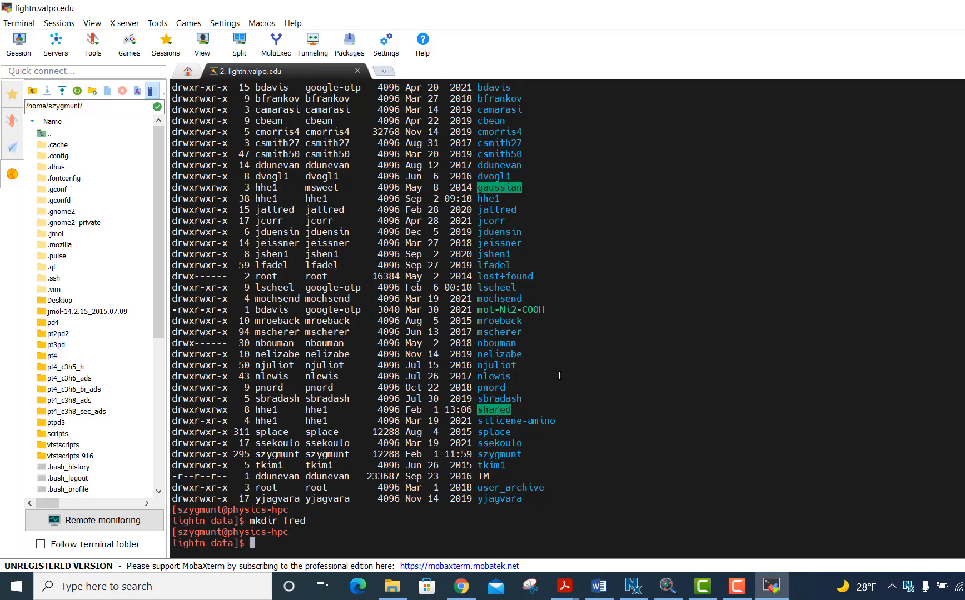
pyautogui.write('ls -l')
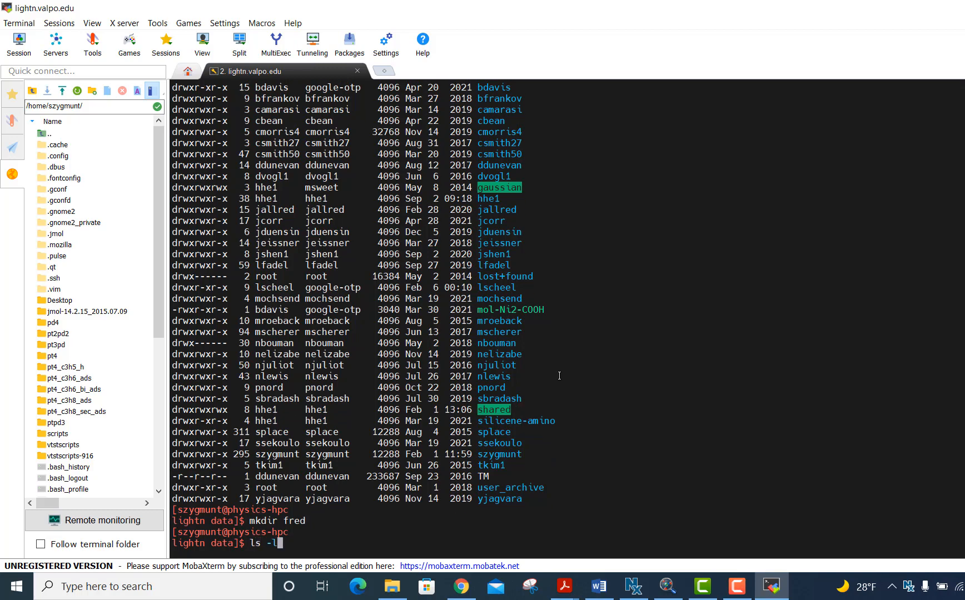
pyautogui.press('Return')
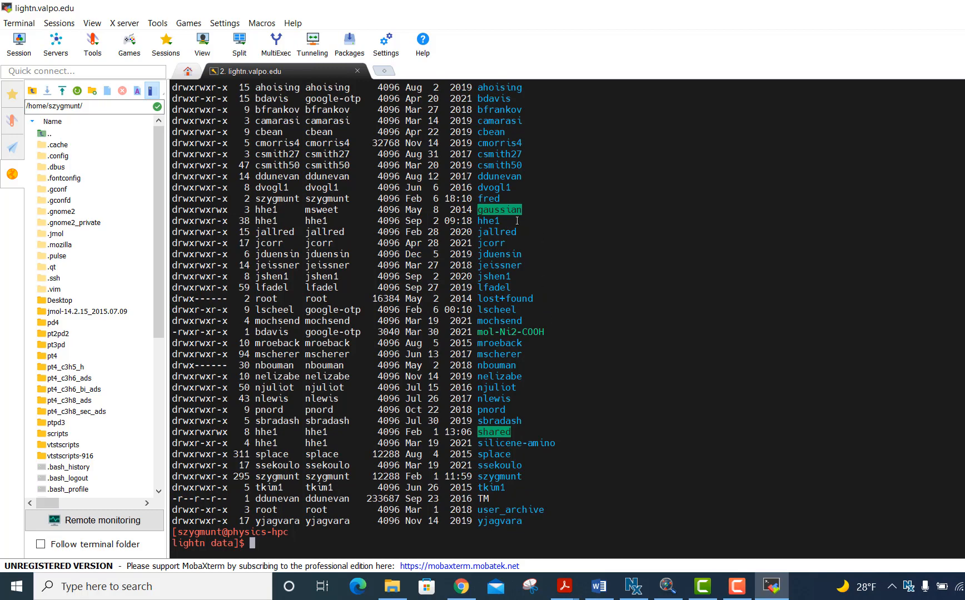
pyautogui.moveTo(517, 262)
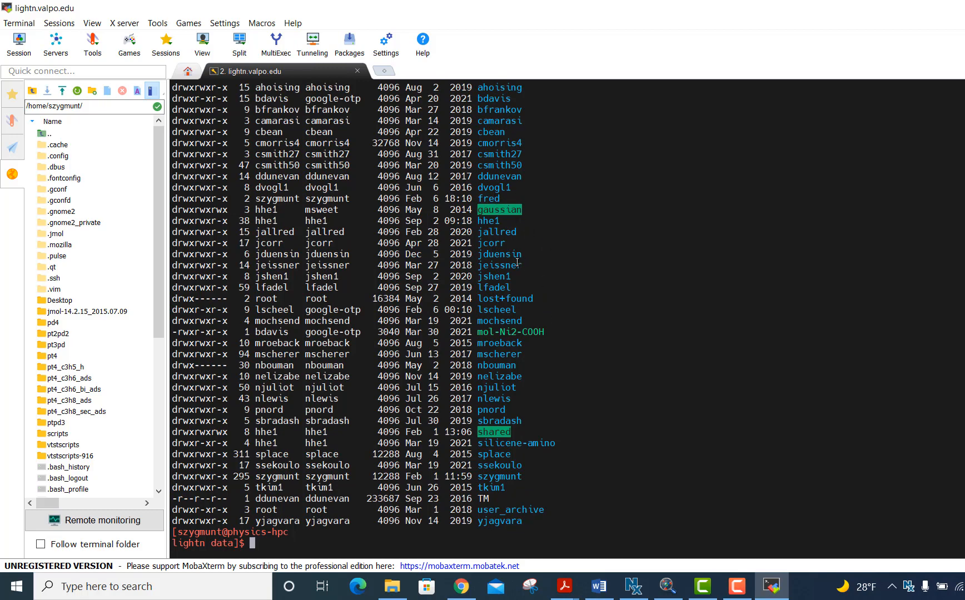
pyautogui.moveTo(545, 389)
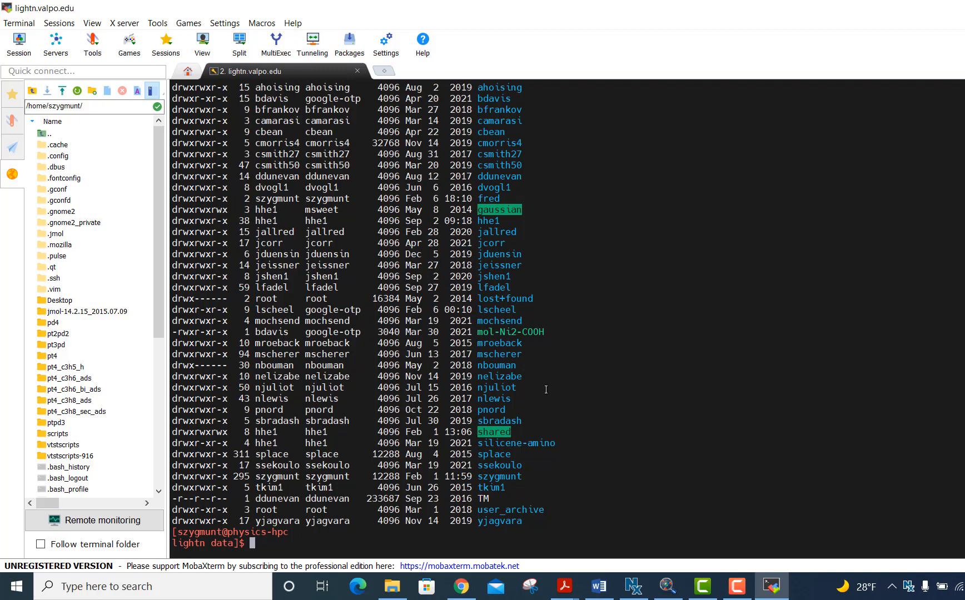
pyautogui.write('rmdir')
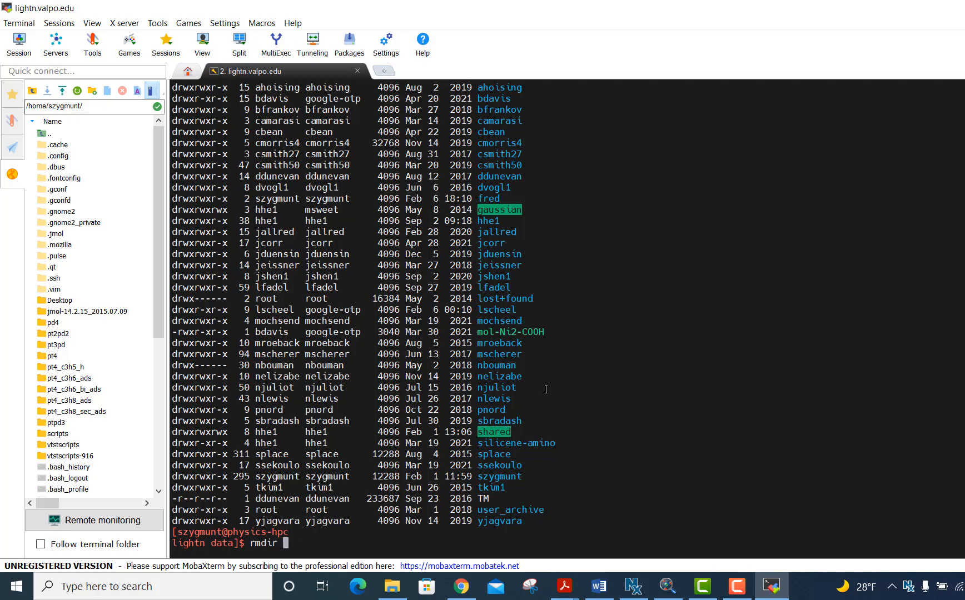
pyautogui.write('fred')
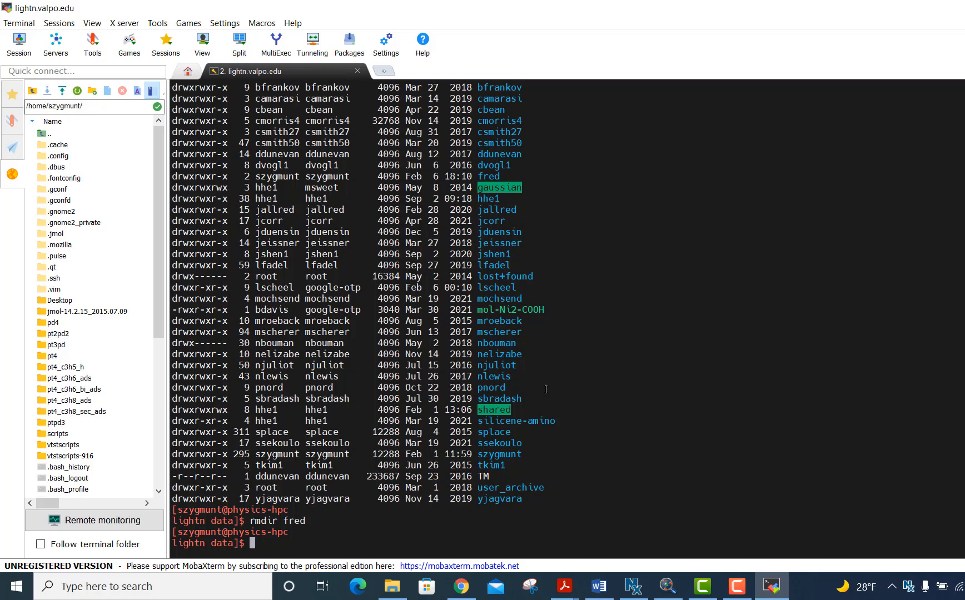
# Return home, cd into test_h2o, and list its VASP output files.
pyautogui.write('cd s')
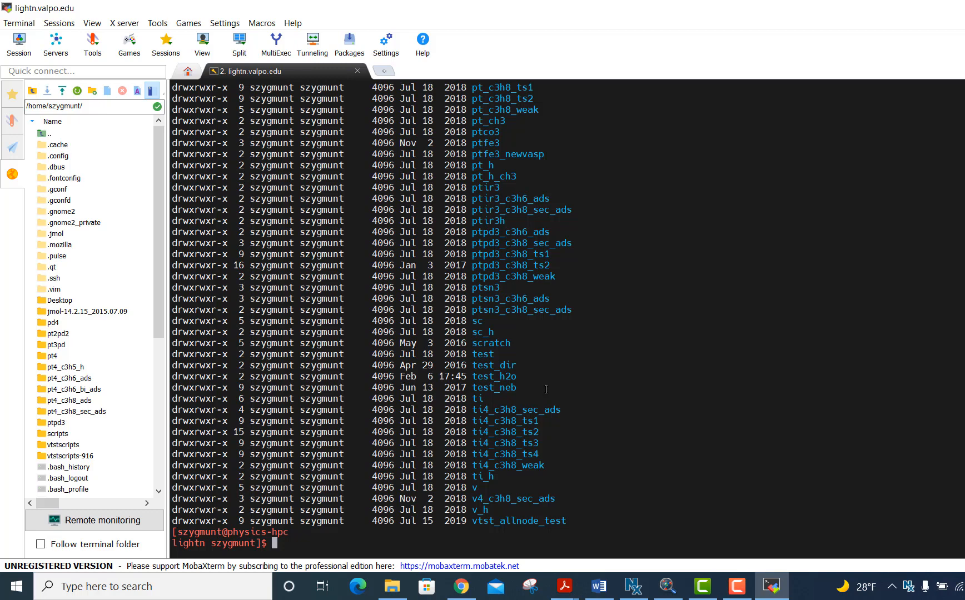
pyautogui.write('cd test_h2o')
pyautogui.write('ls -l')
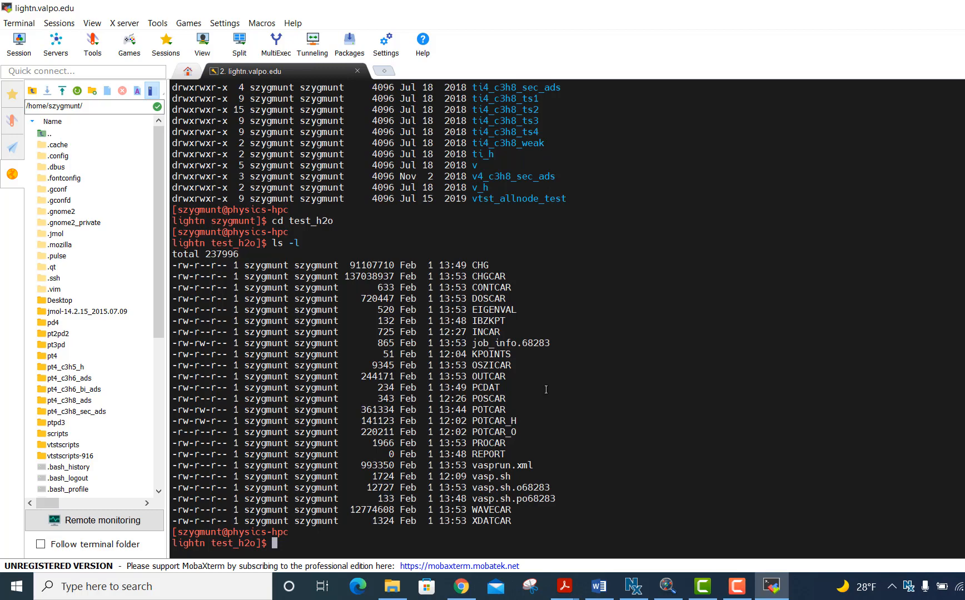
pyautogui.moveTo(516, 365)
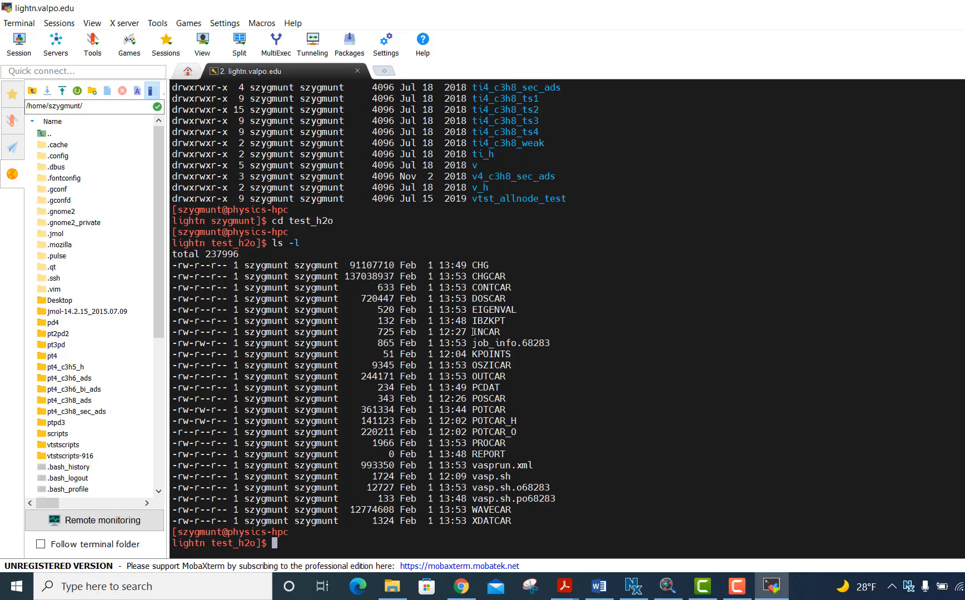
pyautogui.moveTo(545, 410)
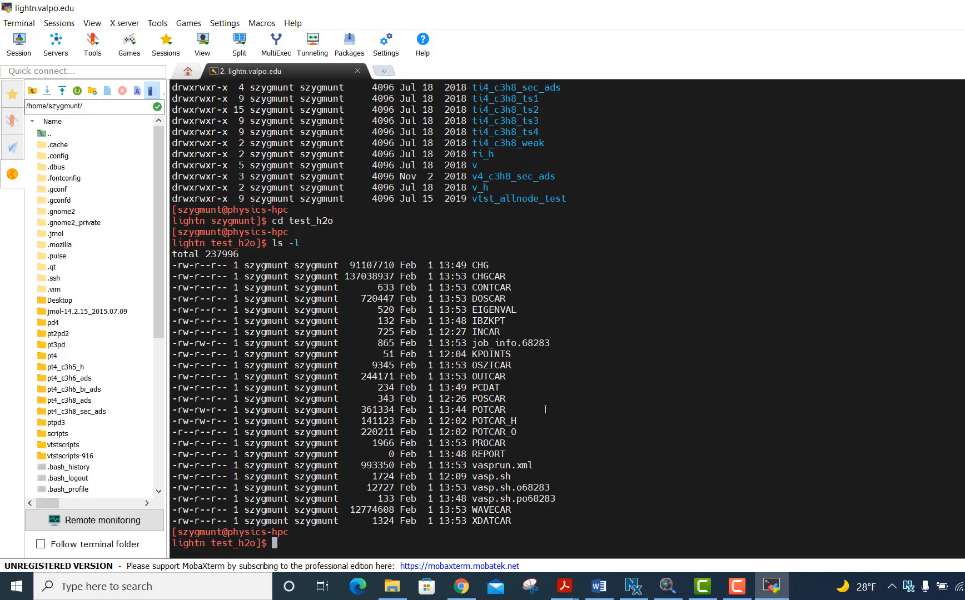
pyautogui.moveTo(545, 410)
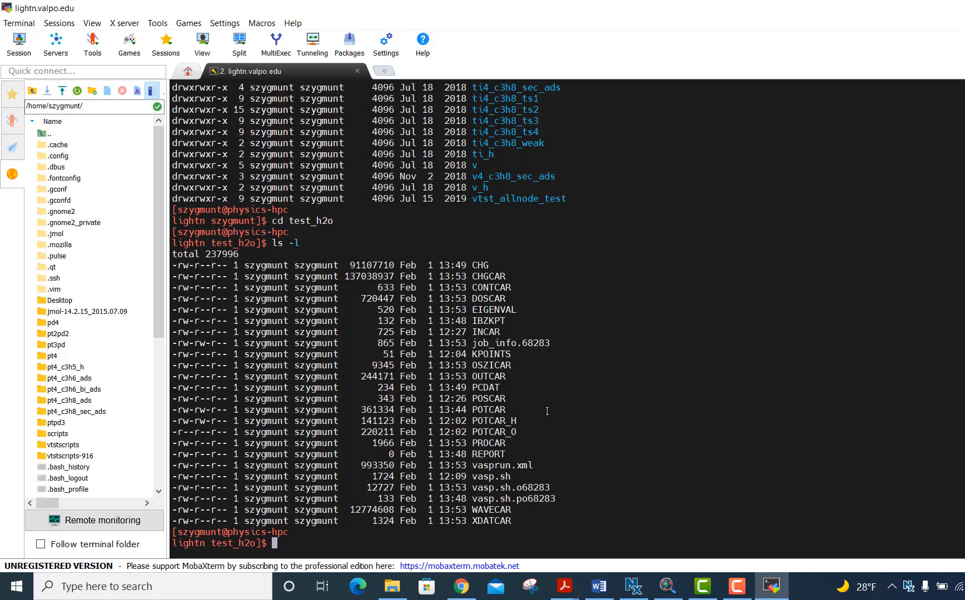
# Enter the command gedit INCAR & to open INCAR in the background.
pyautogui.write('gedit')
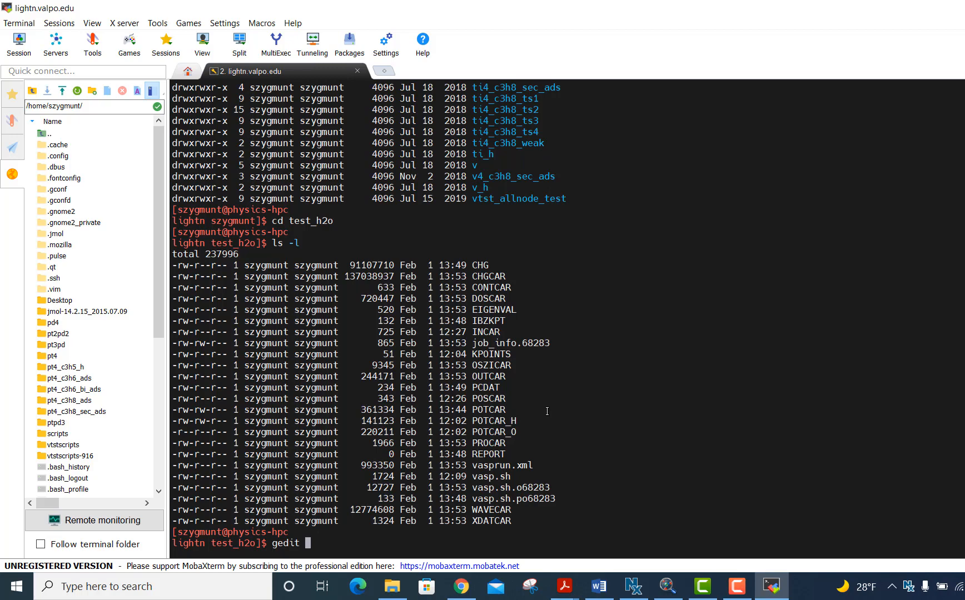
pyautogui.write('INCAR')
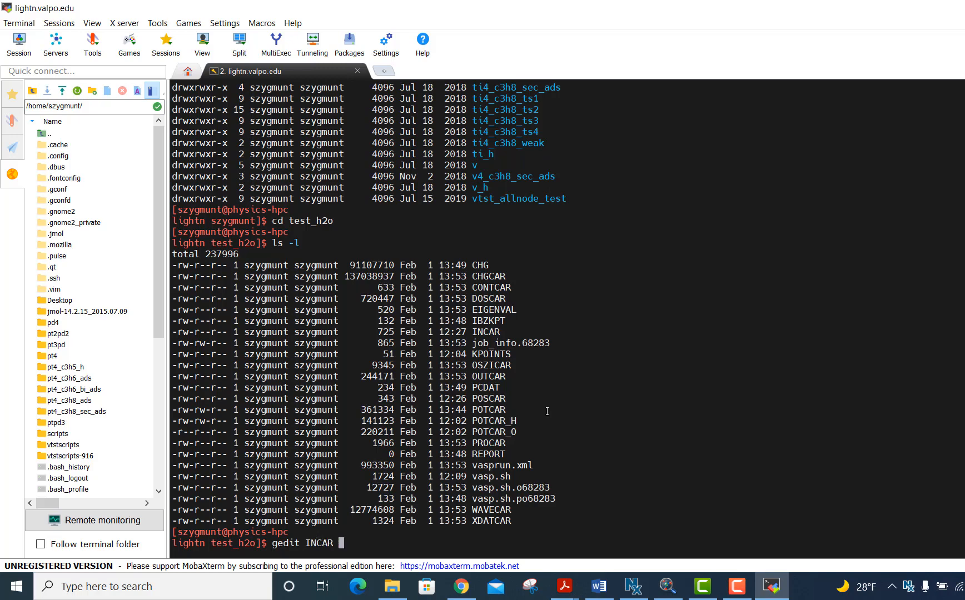
pyautogui.write('&')
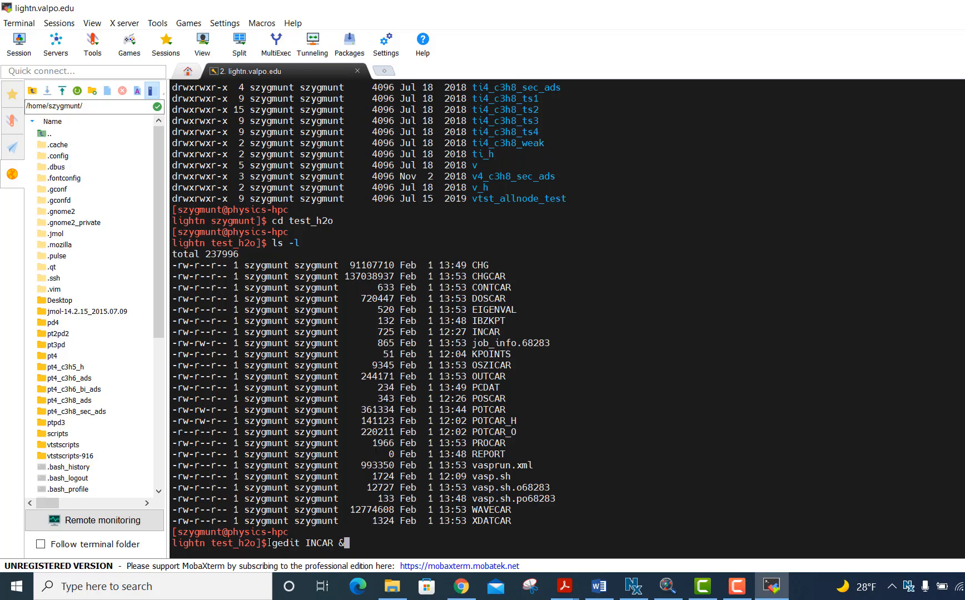
pyautogui.moveTo(608, 341)
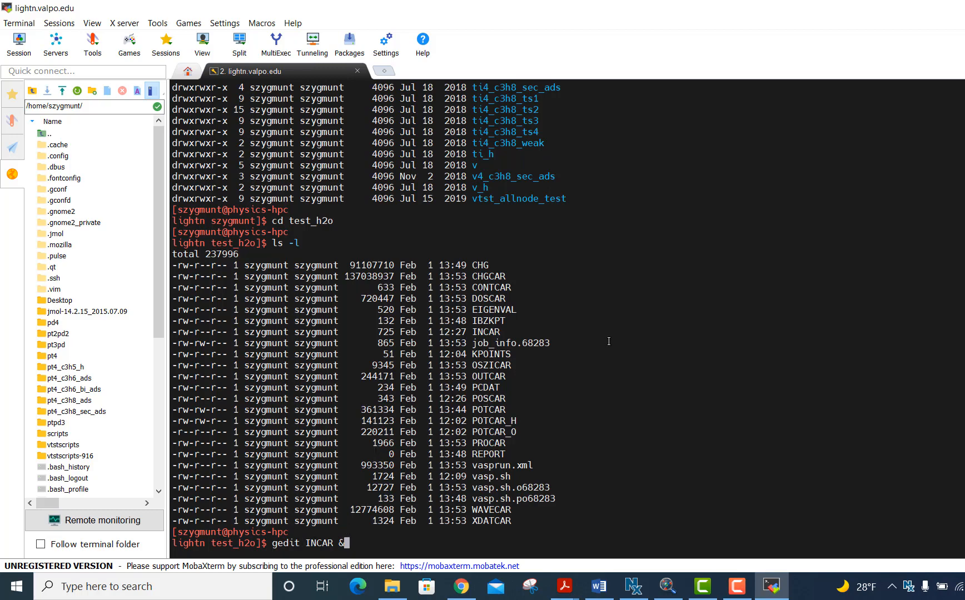
pyautogui.moveTo(487, 372)
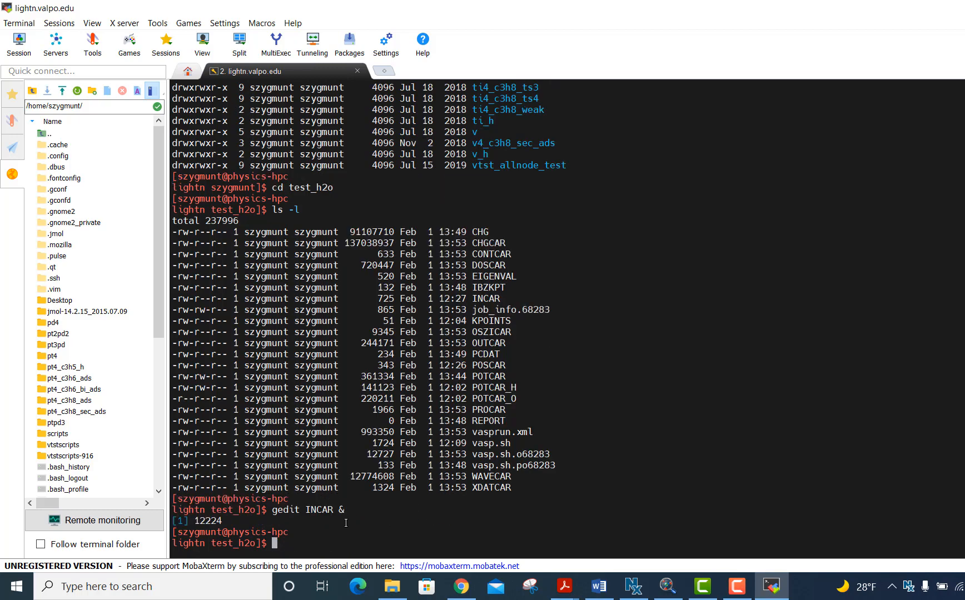
pyautogui.moveTo(364, 531)
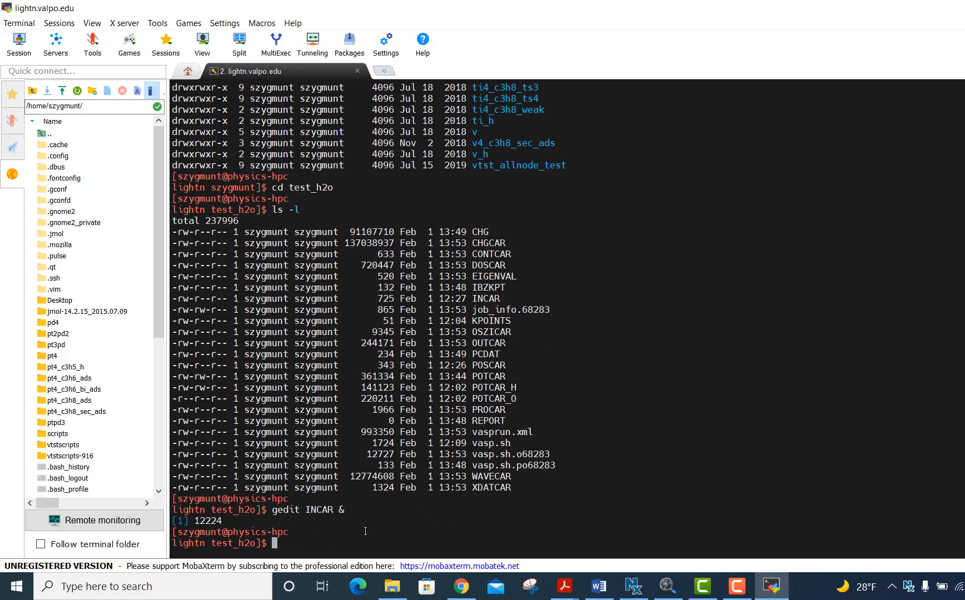
pyautogui.moveTo(604, 508)
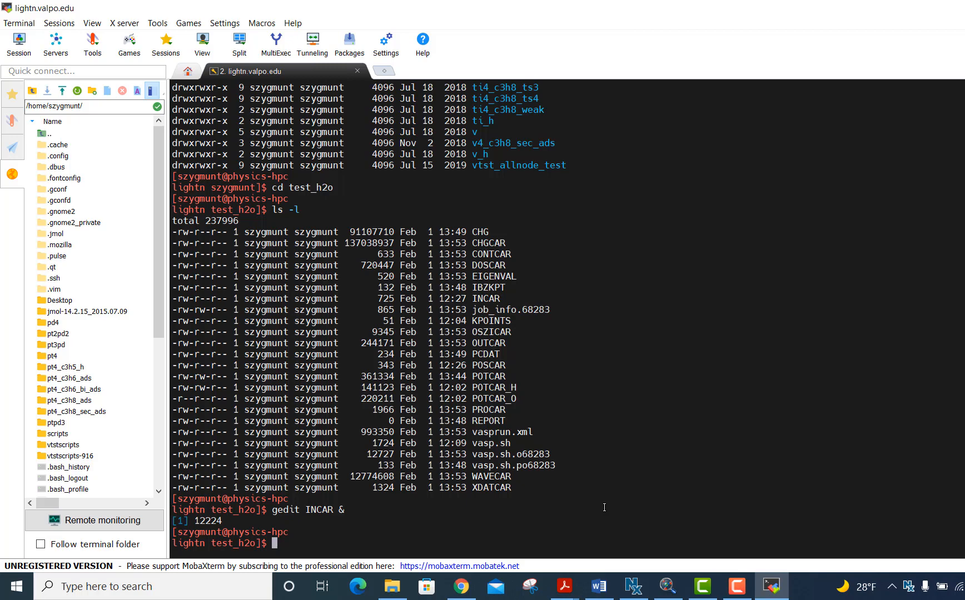
pyautogui.moveTo(669, 457)
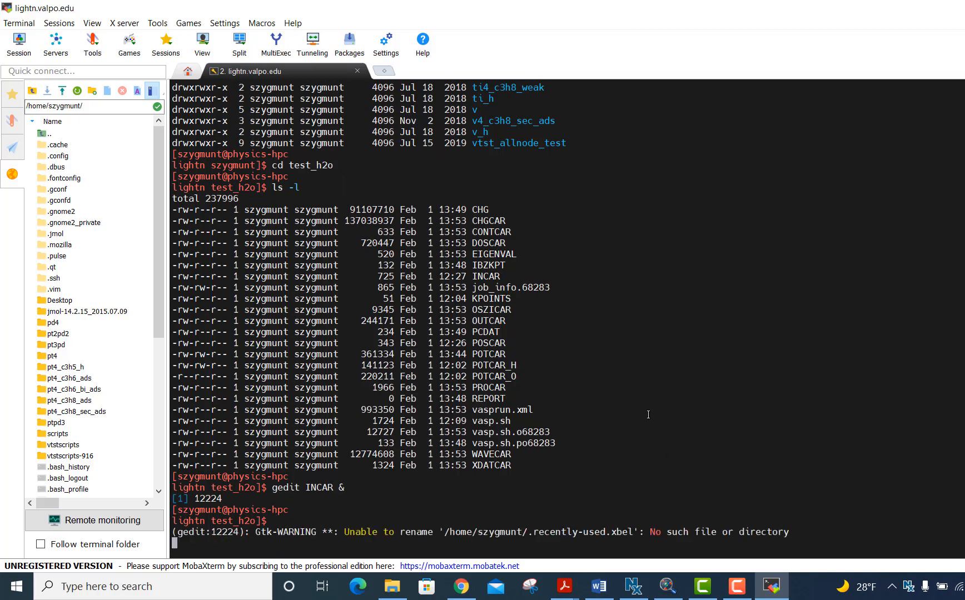
pyautogui.moveTo(672, 305)
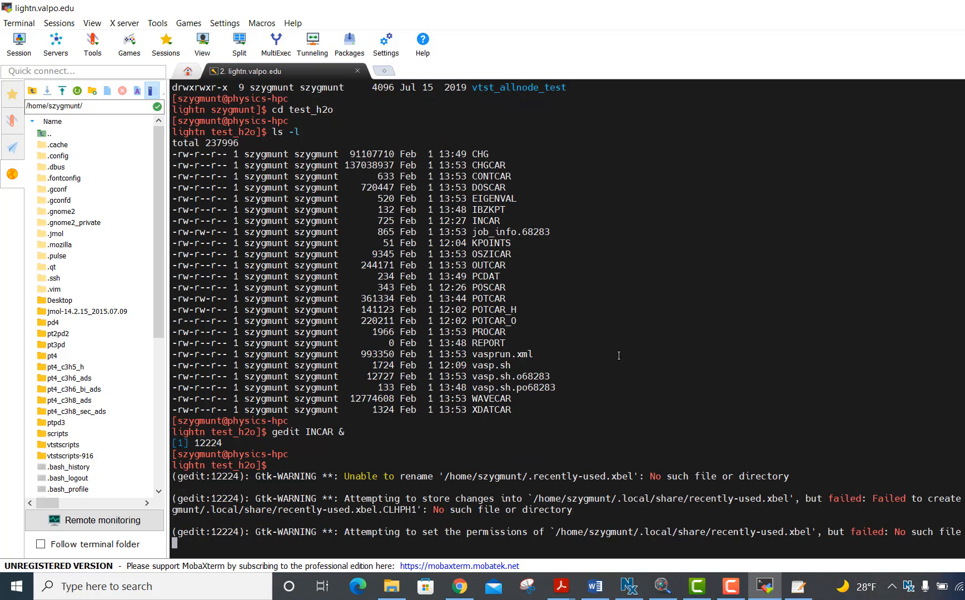
pyautogui.moveTo(801, 450)
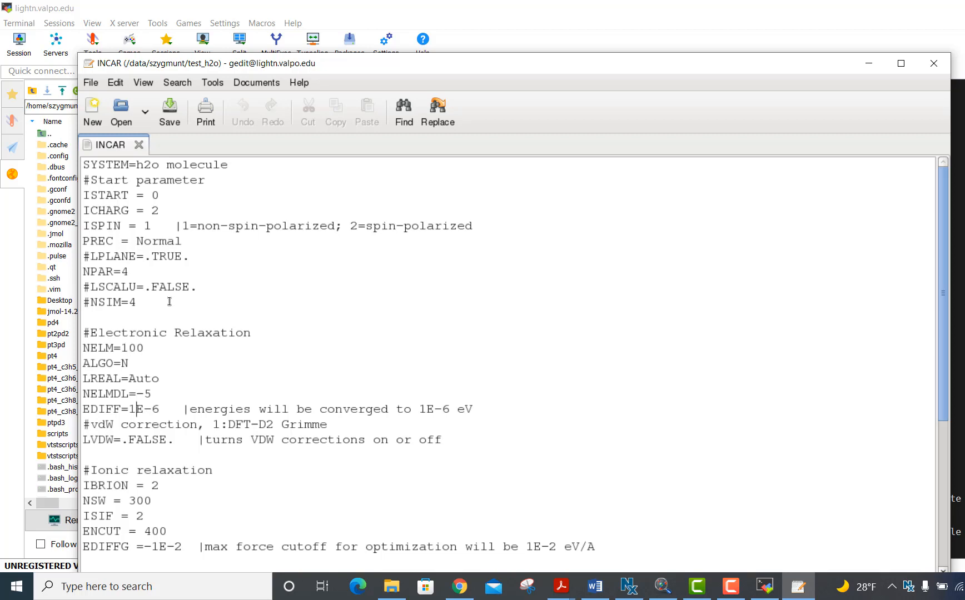
pyautogui.click(129, 424)
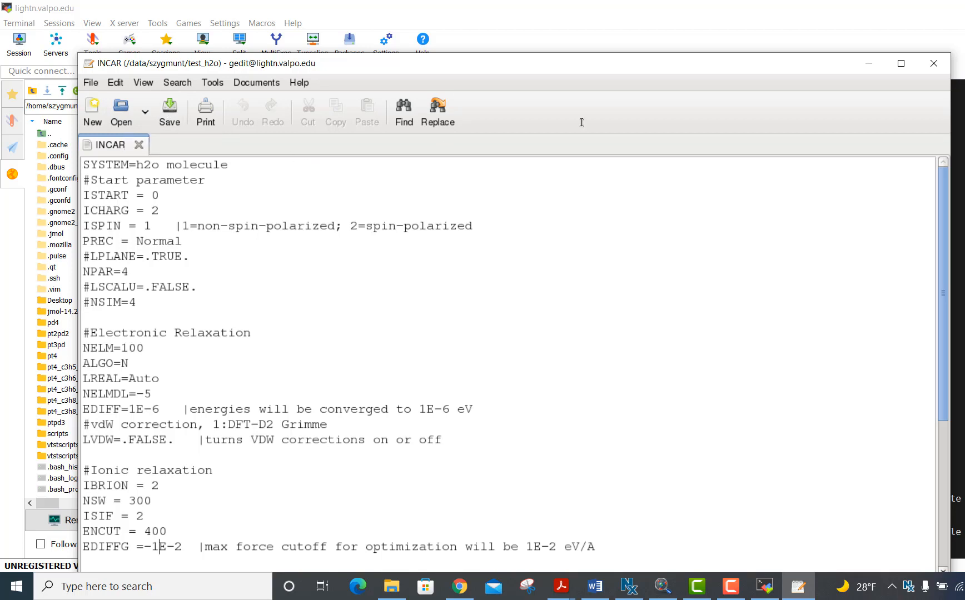
pyautogui.moveTo(934, 63)
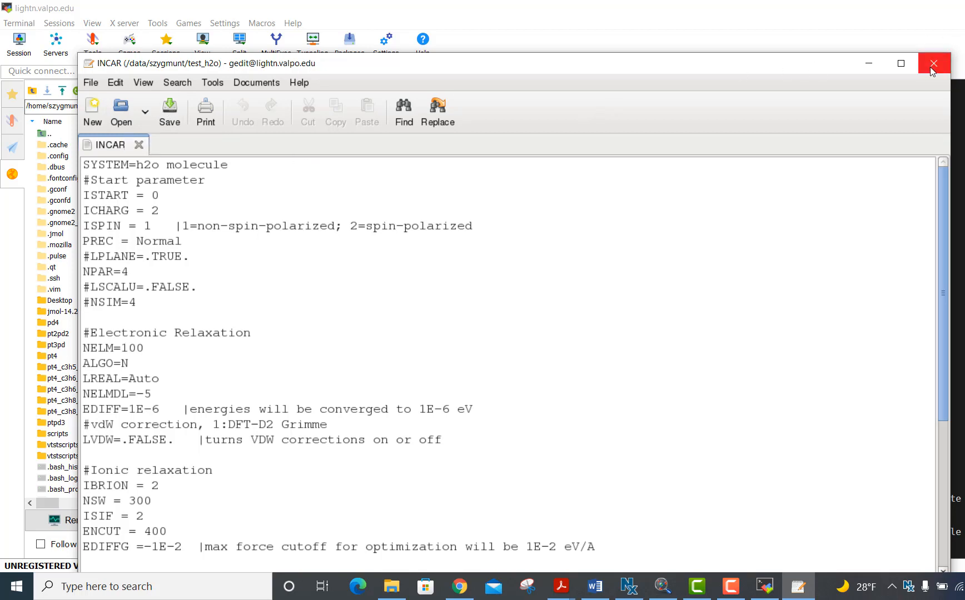
# Close the gedit INCAR window and cd .. back to the home directory.
pyautogui.click(934, 63)
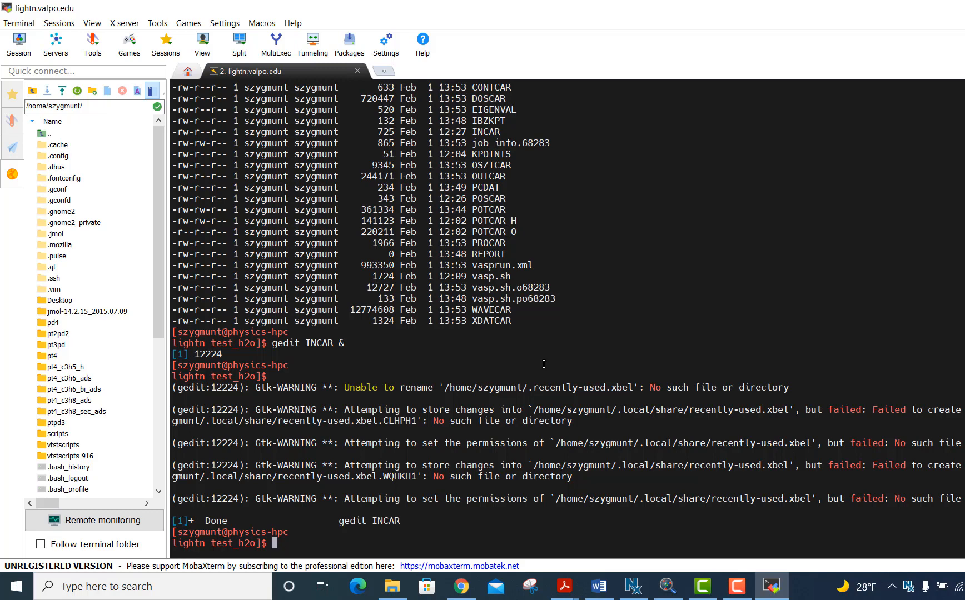
pyautogui.write('cd ..')
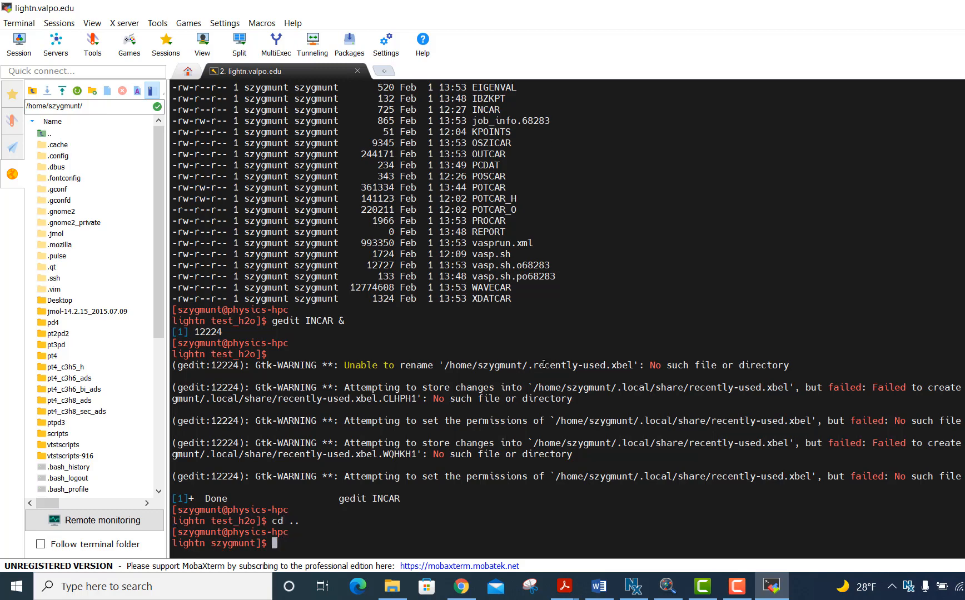
# Go up to /data, into shared, then list the VASP-input folder's files.
pyautogui.write('pwd')
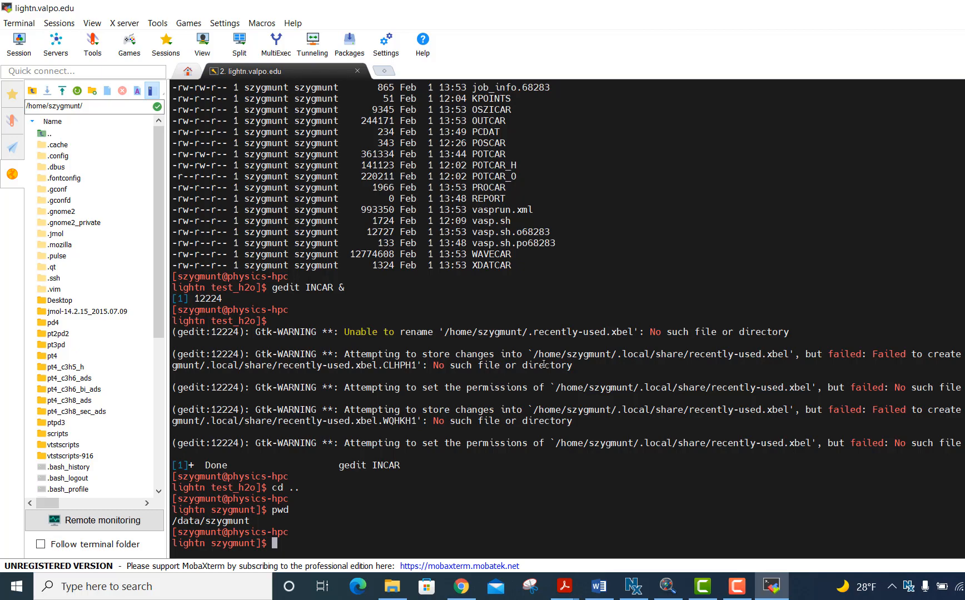
pyautogui.write('cd .')
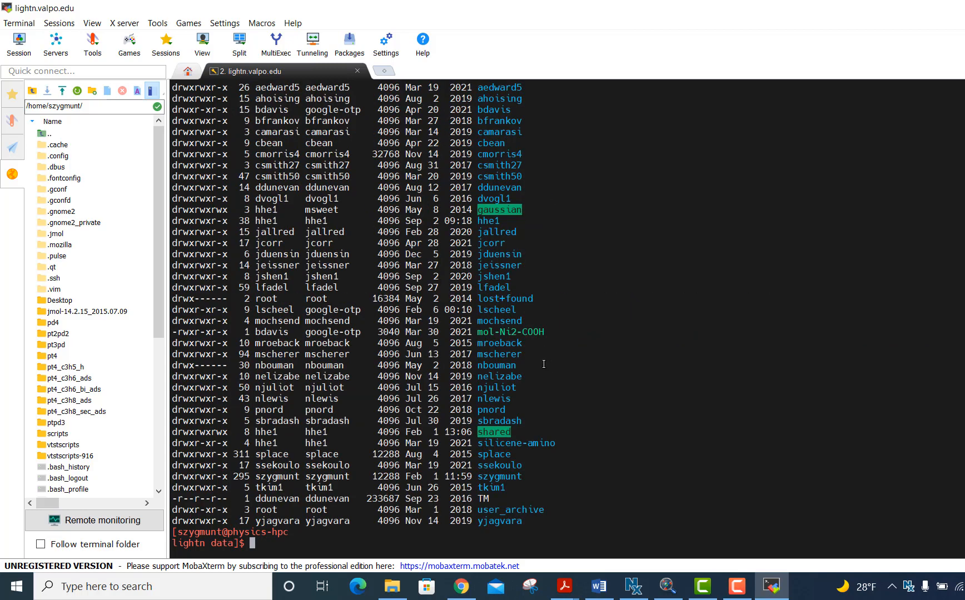
pyautogui.write('pwd')
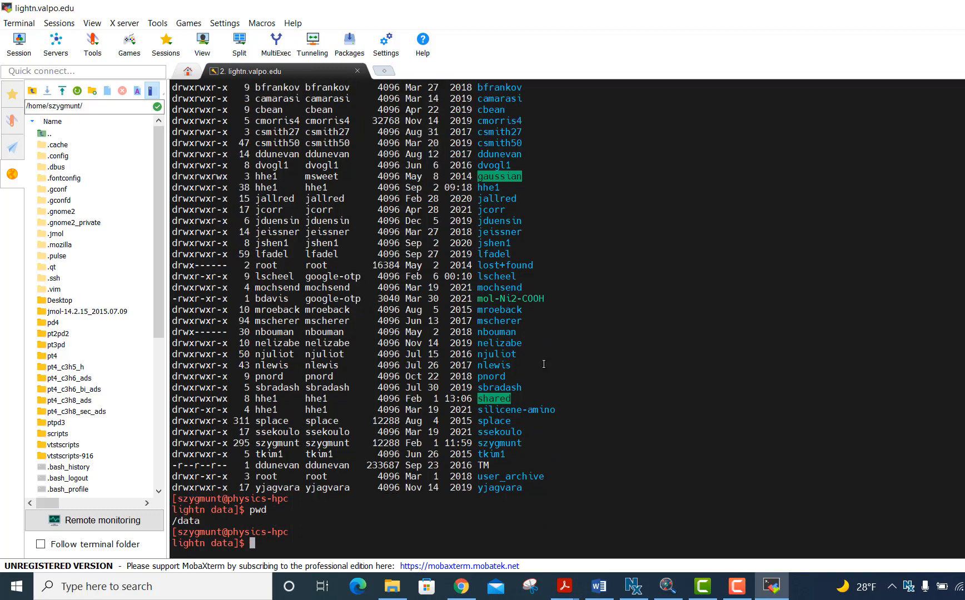
pyautogui.write('cd shared')
pyautogui.write('ls -l')
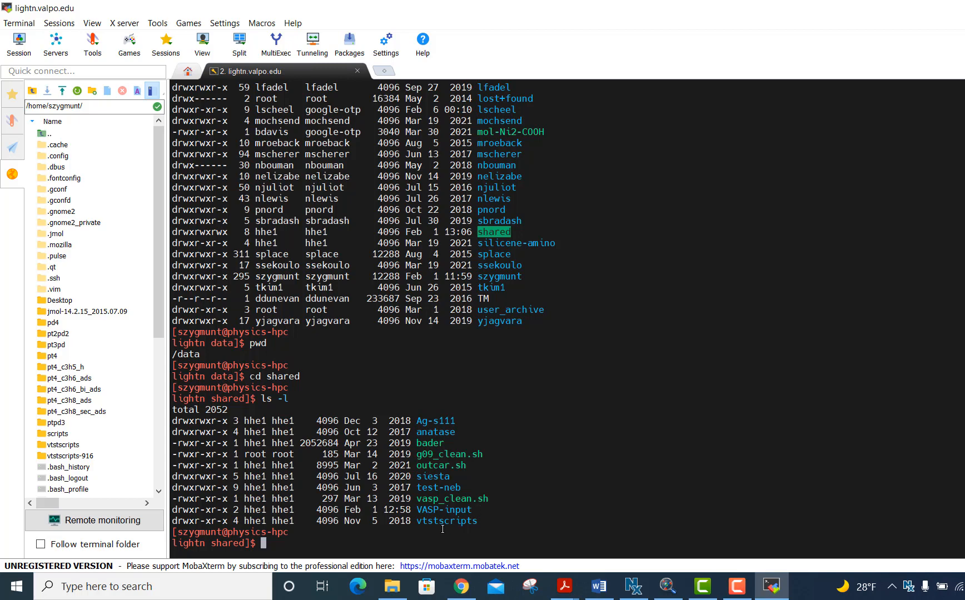
pyautogui.moveTo(499, 508)
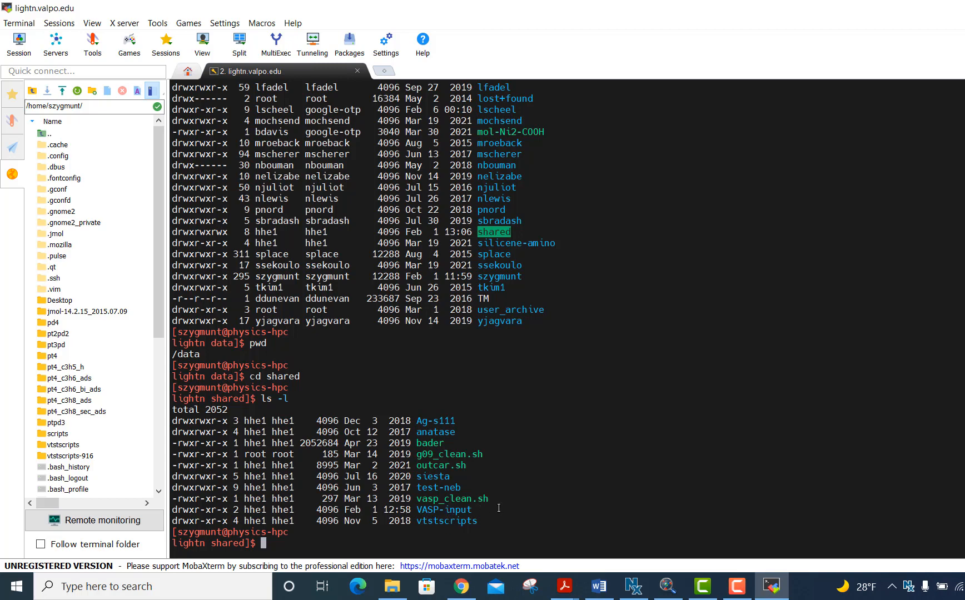
pyautogui.write('cd VASP-input/')
pyautogui.write('ls -l')
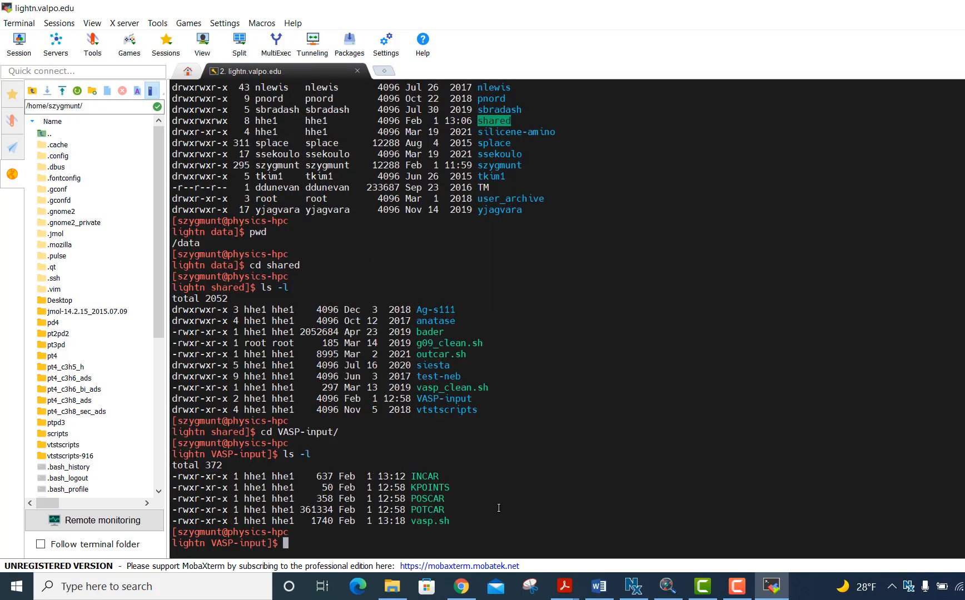
pyautogui.moveTo(448, 475)
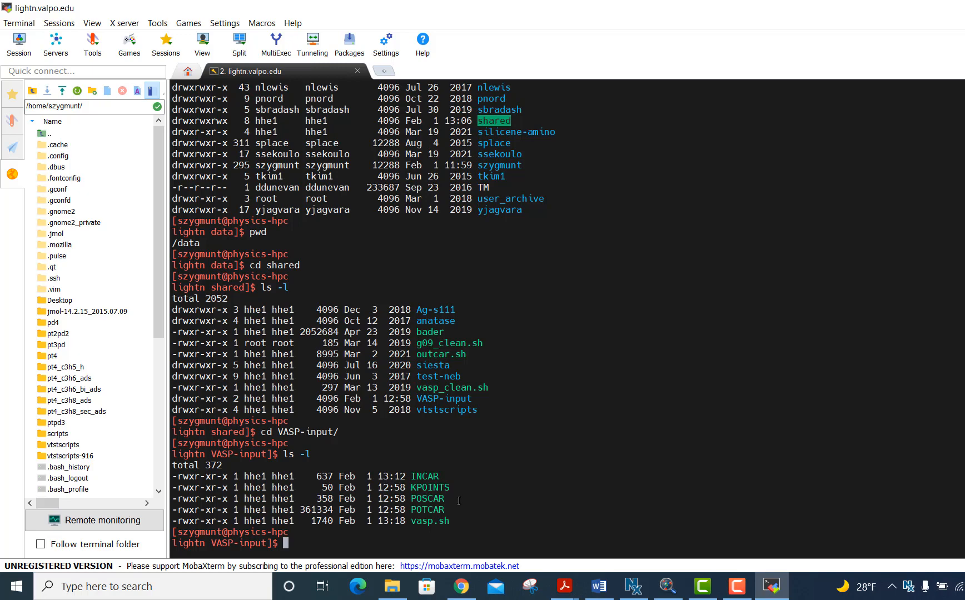
pyautogui.moveTo(444, 537)
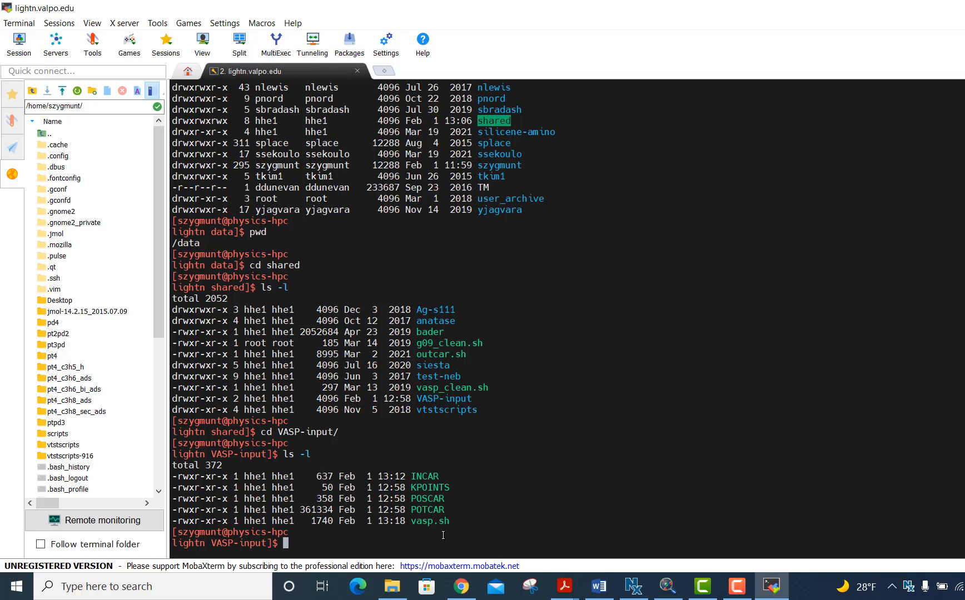
# Go back up to /data and view its ls -l listing of user folders.
pyautogui.write('cd .')
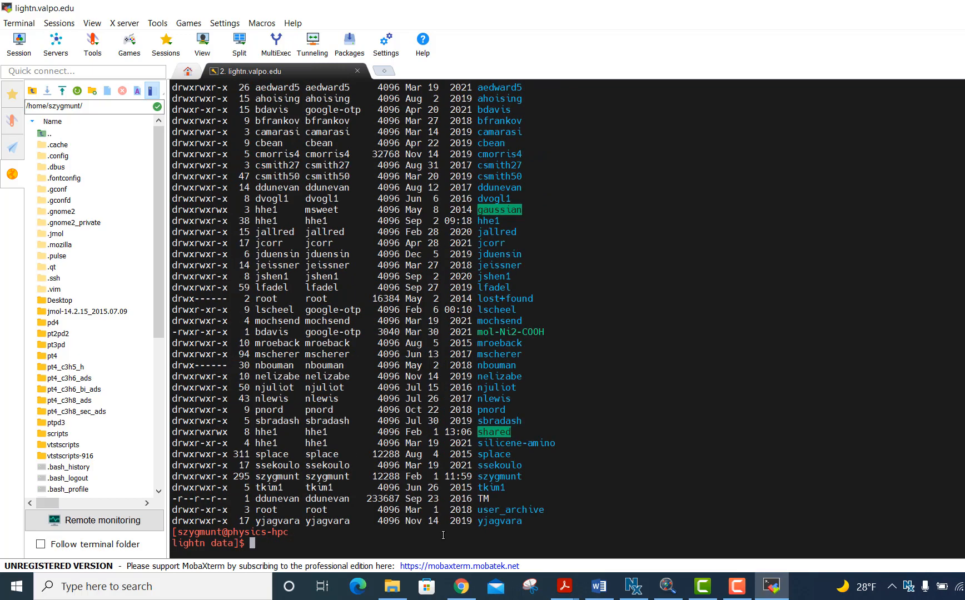
# In /data/szygmunt, mkdir ch3oh, cd into it, and confirm with pwd.
pyautogui.write('cd szygmunt')
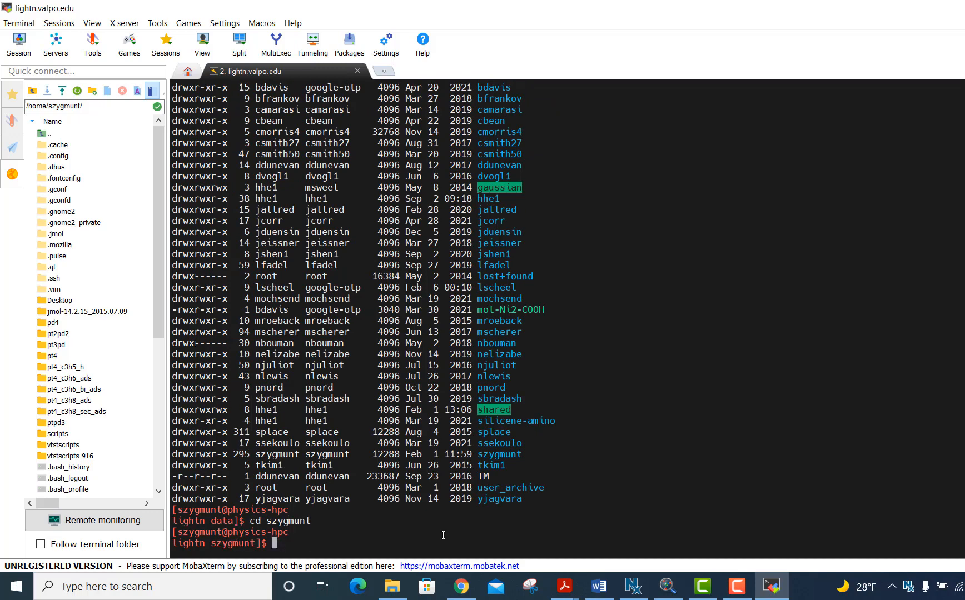
pyautogui.write('pwd')
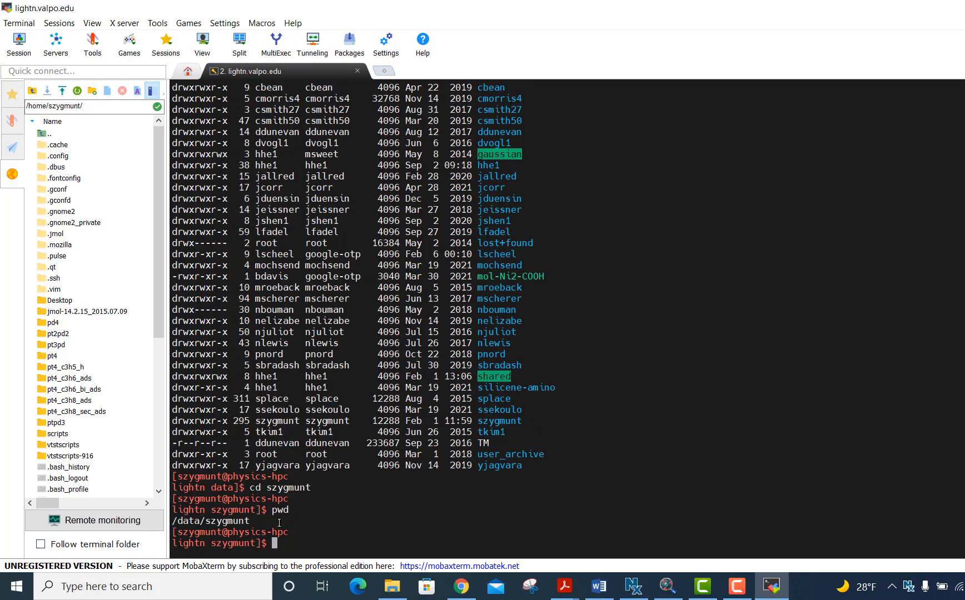
pyautogui.moveTo(300, 536)
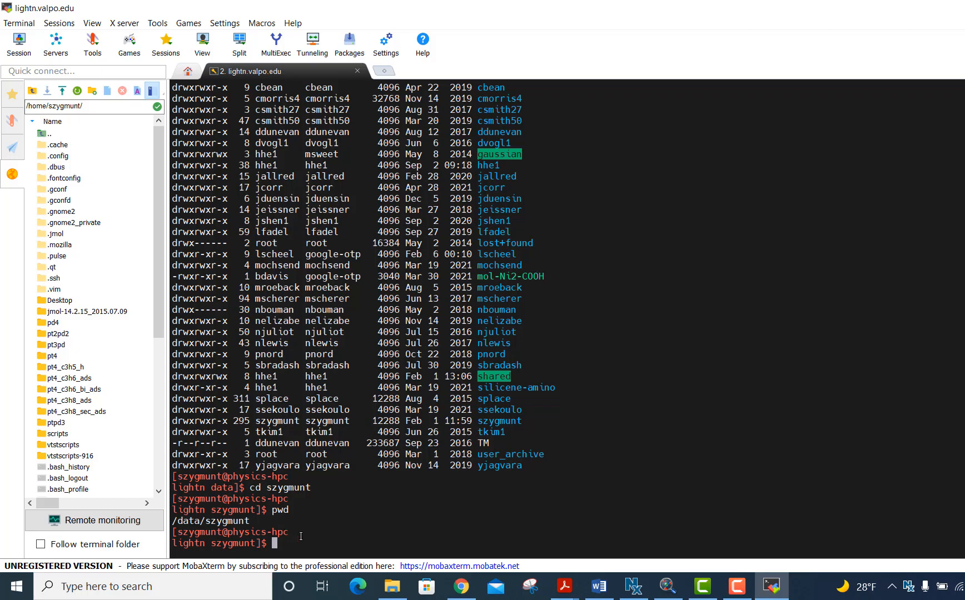
pyautogui.write('mkdir')
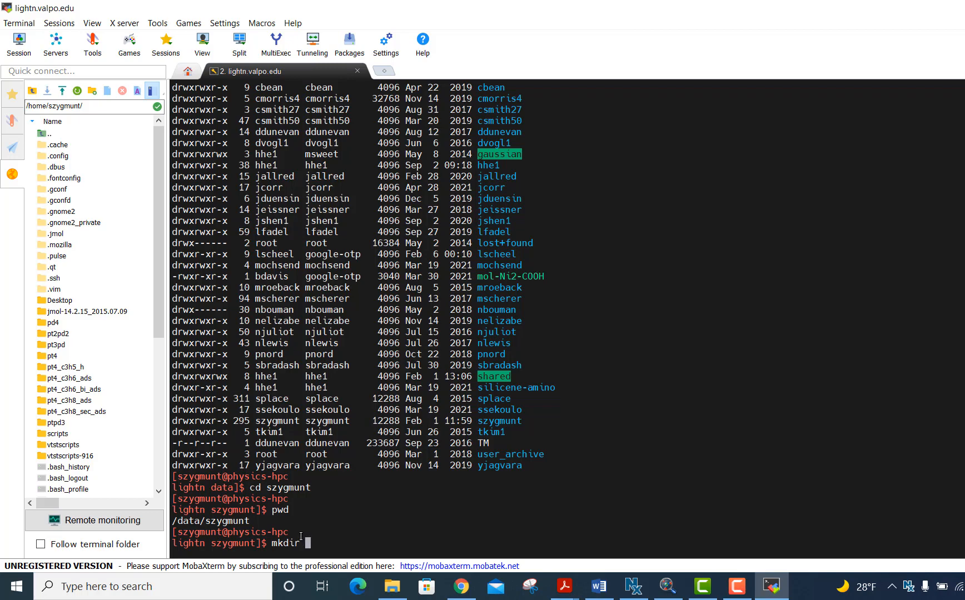
pyautogui.write('ch3oh')
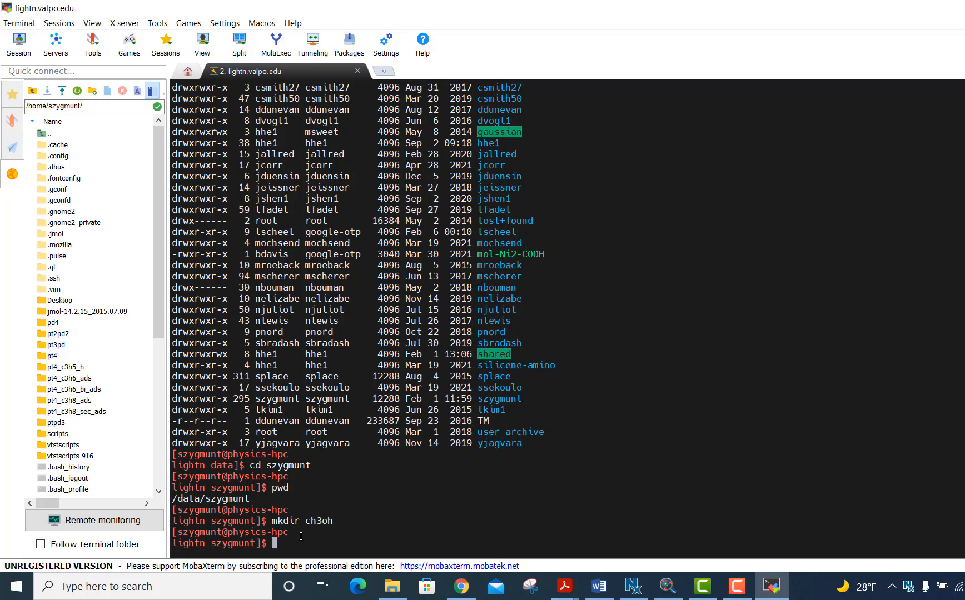
pyautogui.write('cd')
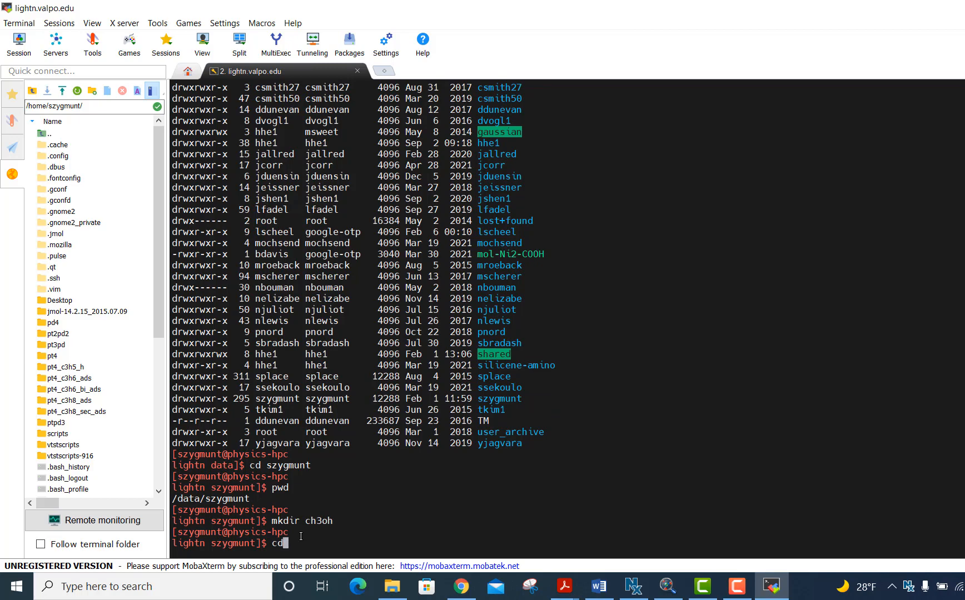
pyautogui.write('ch3oh')
pyautogui.write('ls -l')
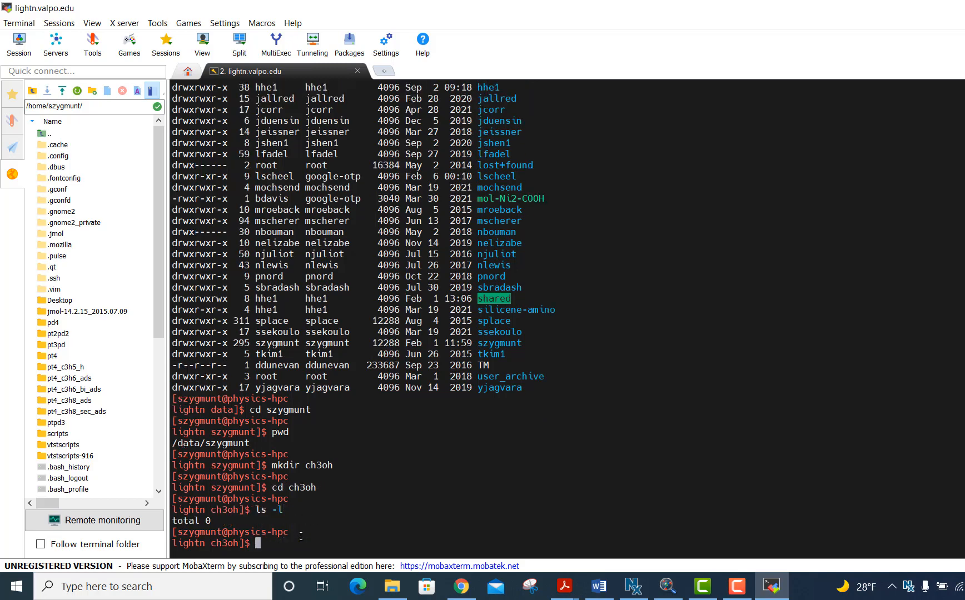
pyautogui.write('pwd')
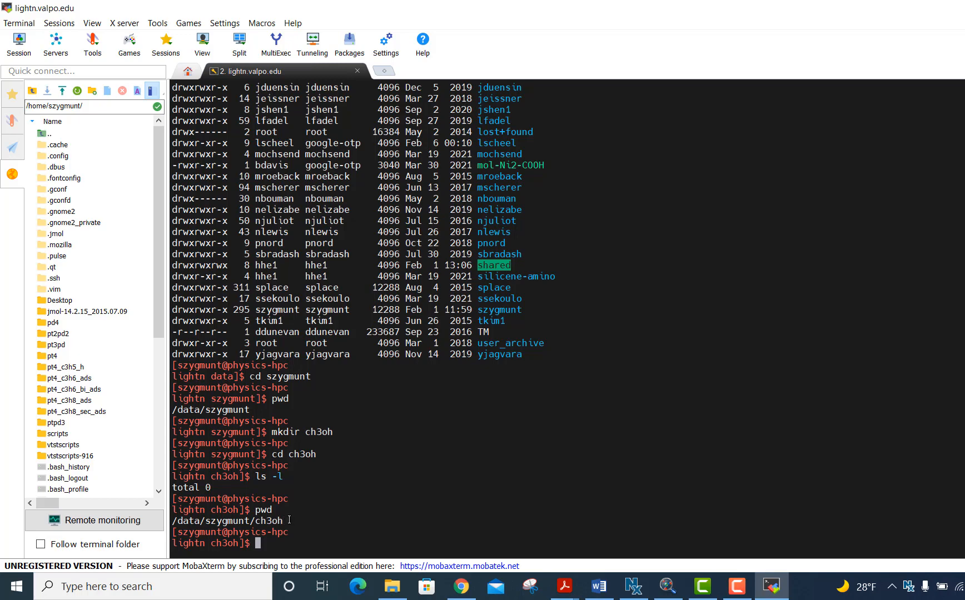
pyautogui.moveTo(293, 516)
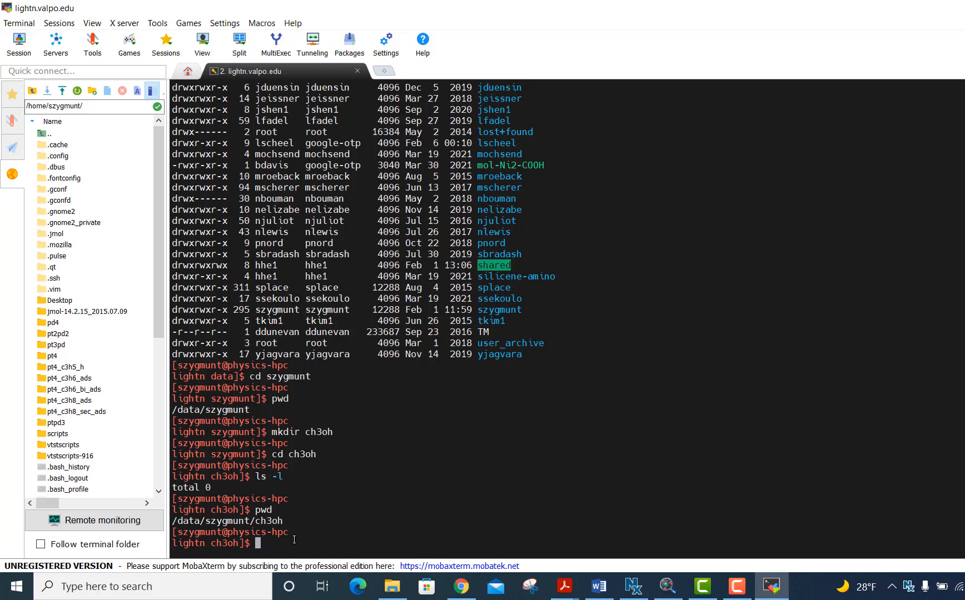
# Move up with cd .., check pwd, and list shared and shared/VASP-input with ls -l.
pyautogui.write('cd ..')
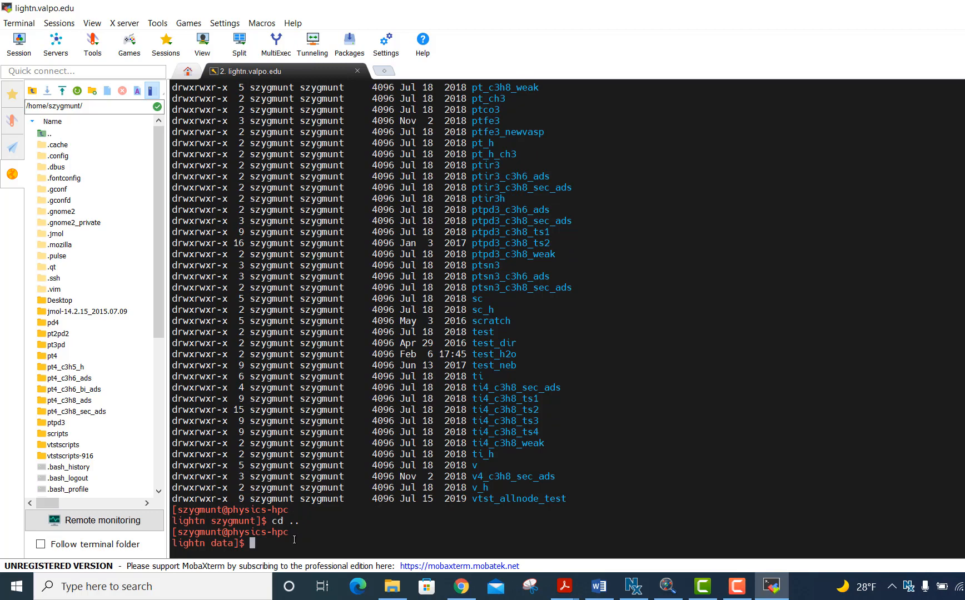
pyautogui.write('pwd')
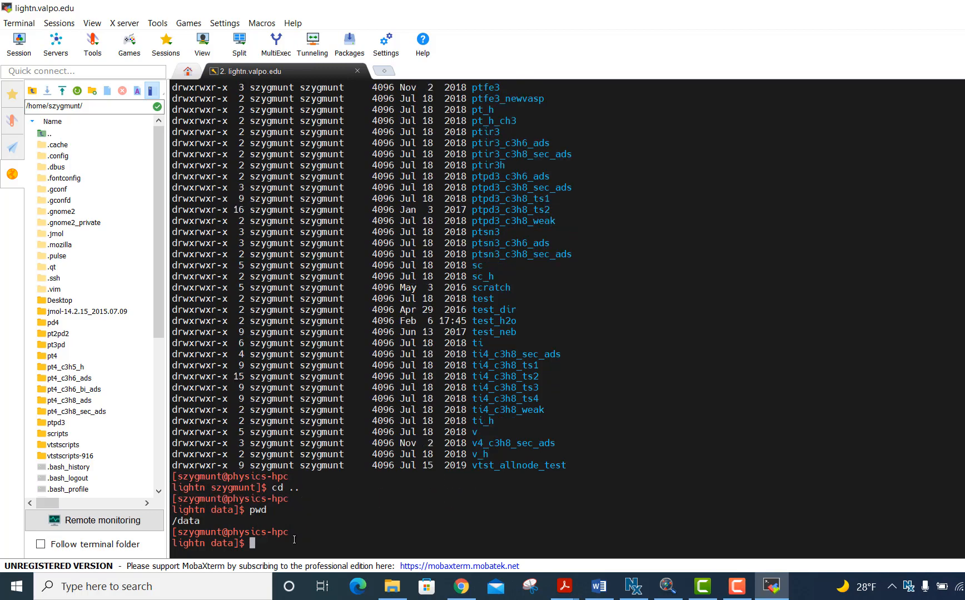
pyautogui.write('cd shared')
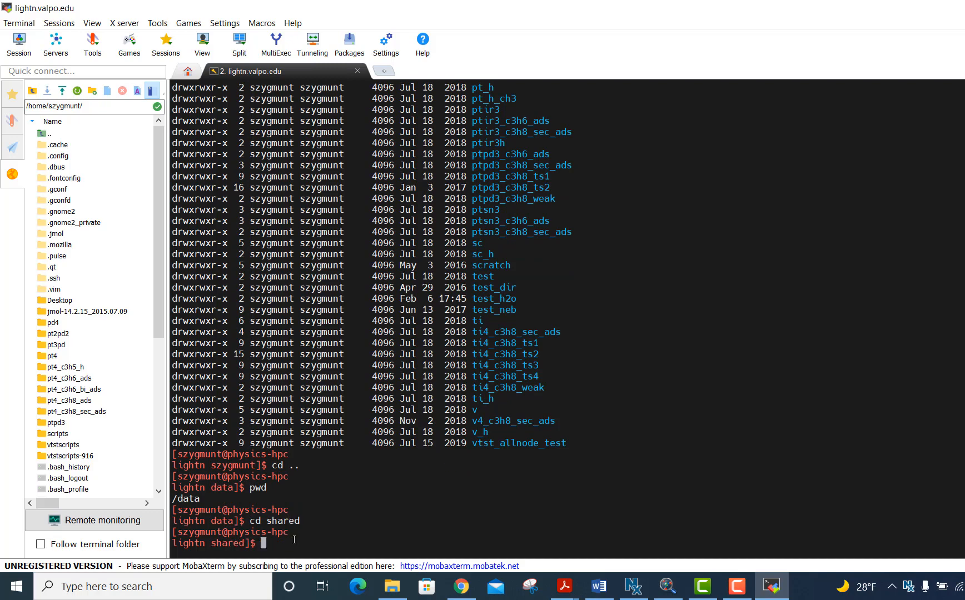
pyautogui.write('ls -l')
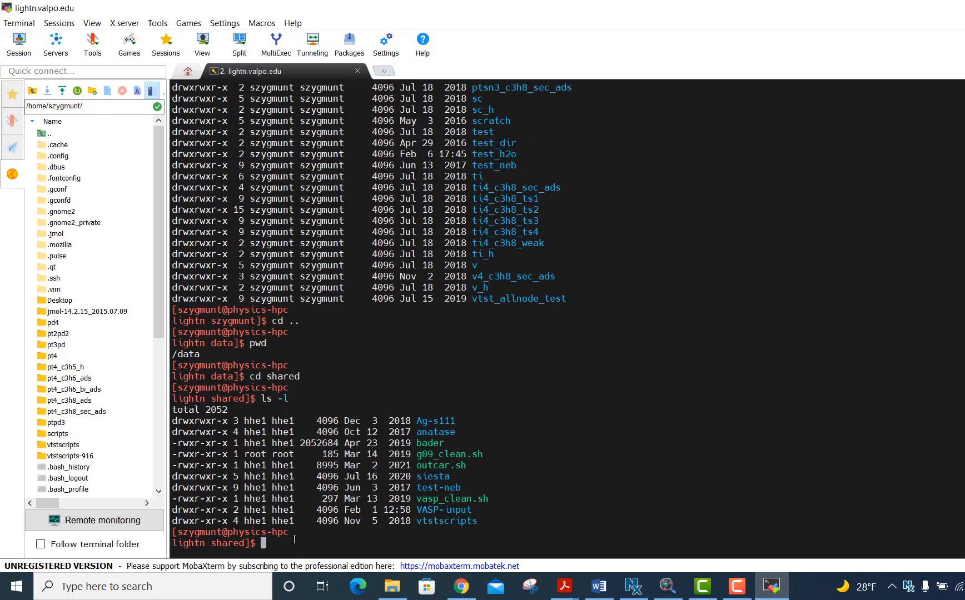
pyautogui.write('cd VASP-input/')
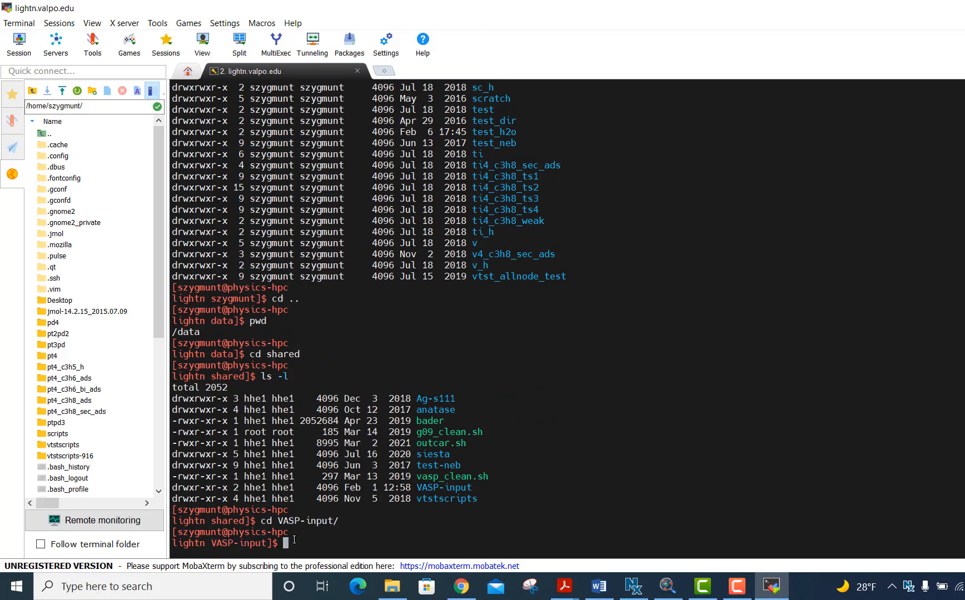
pyautogui.write('ls -l')
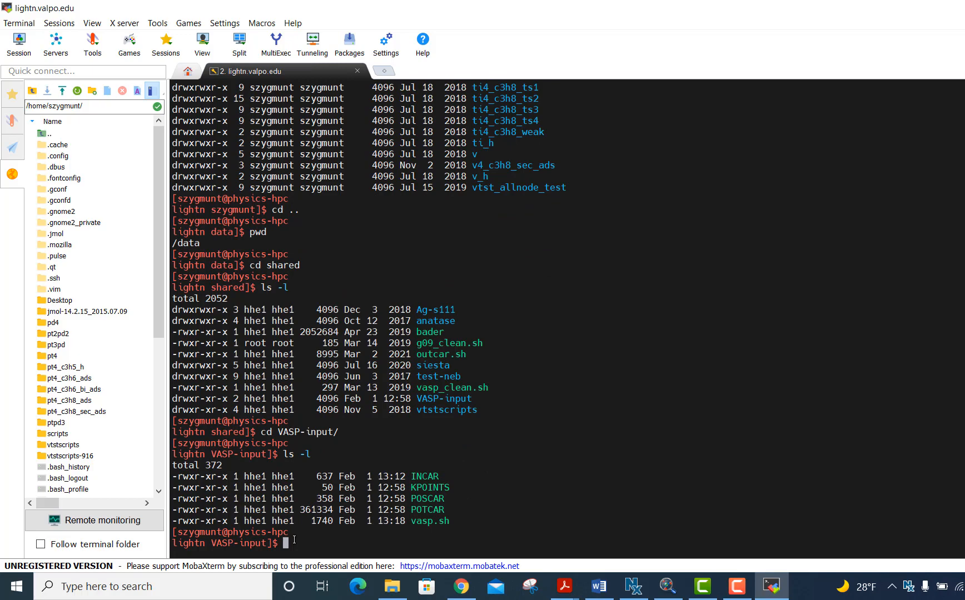
# Enter the command cp INCAR /data/szygmunt/ch3oh at the prompt.
pyautogui.write('cp')
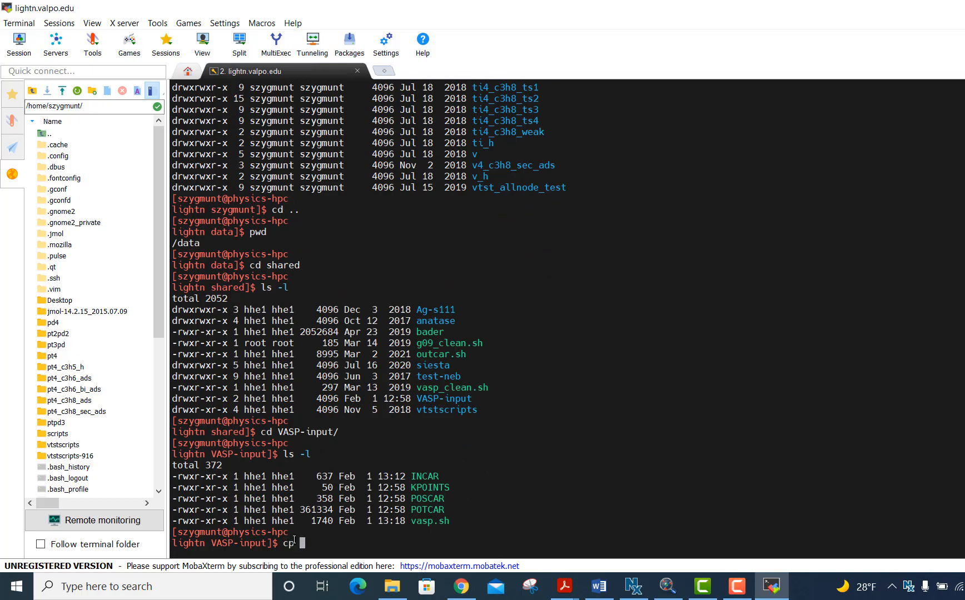
pyautogui.write('IN')
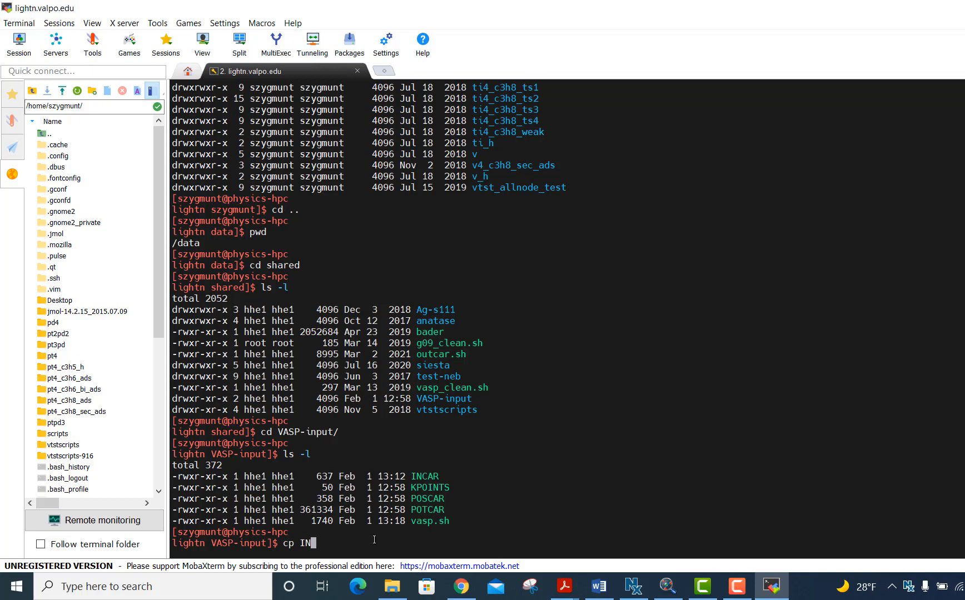
pyautogui.write('CAR')
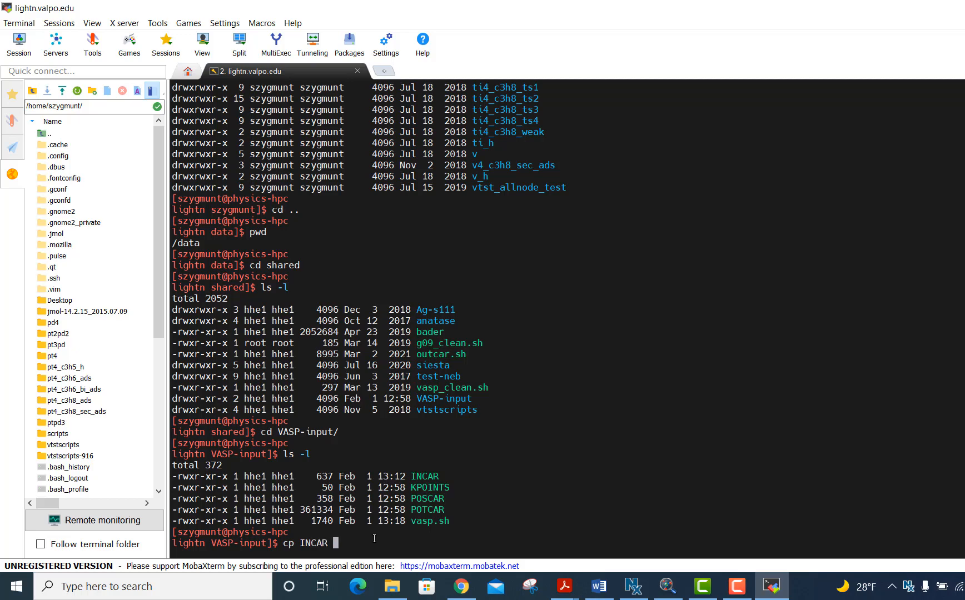
pyautogui.write('/')
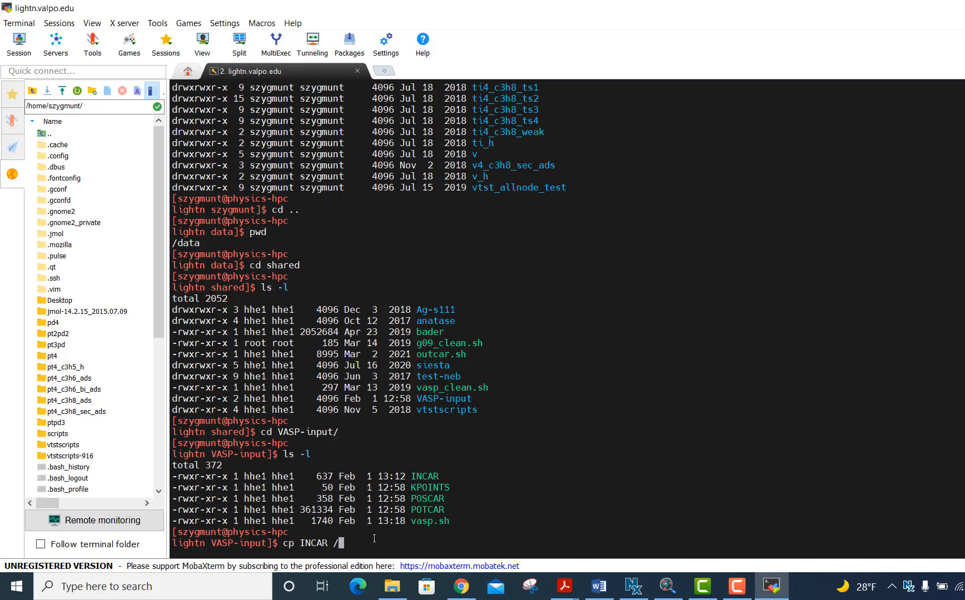
pyautogui.write('data/')
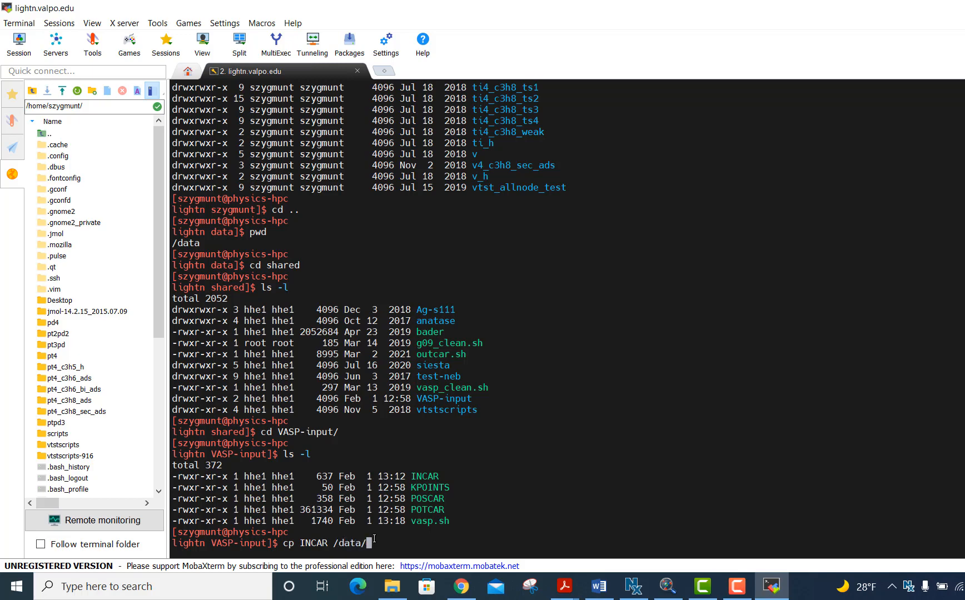
pyautogui.write('szygmunt')
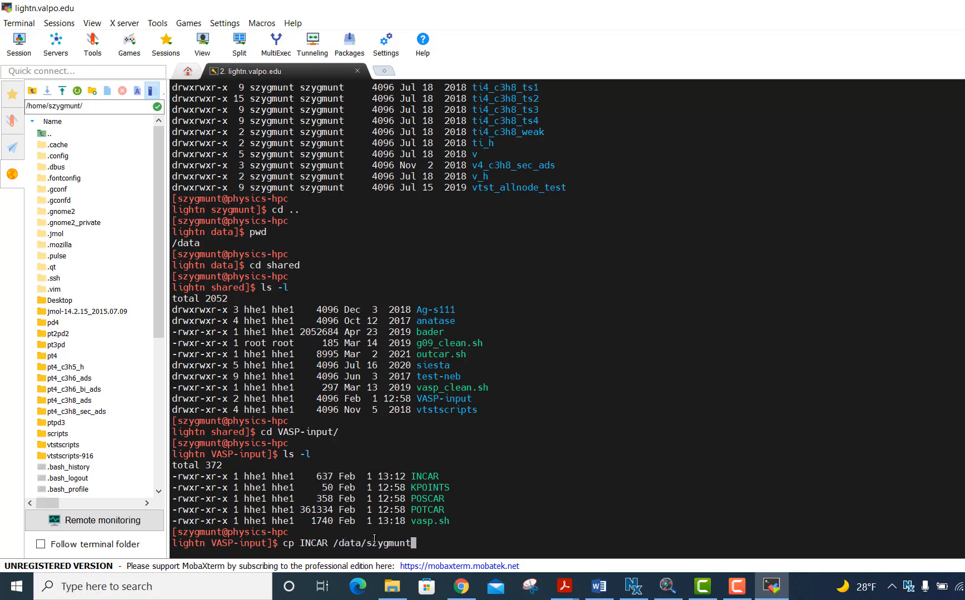
pyautogui.write('ch3o')
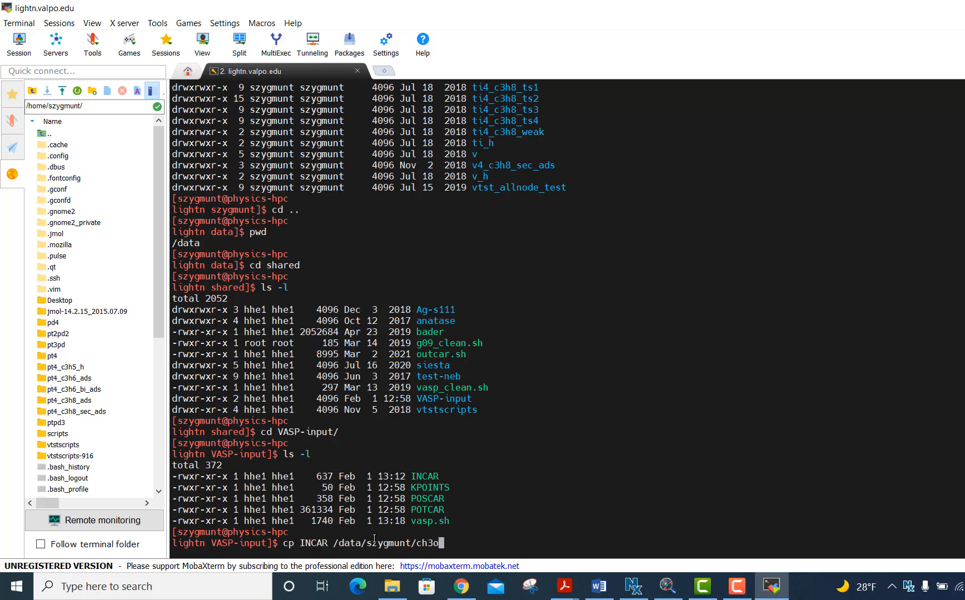
pyautogui.write('h')
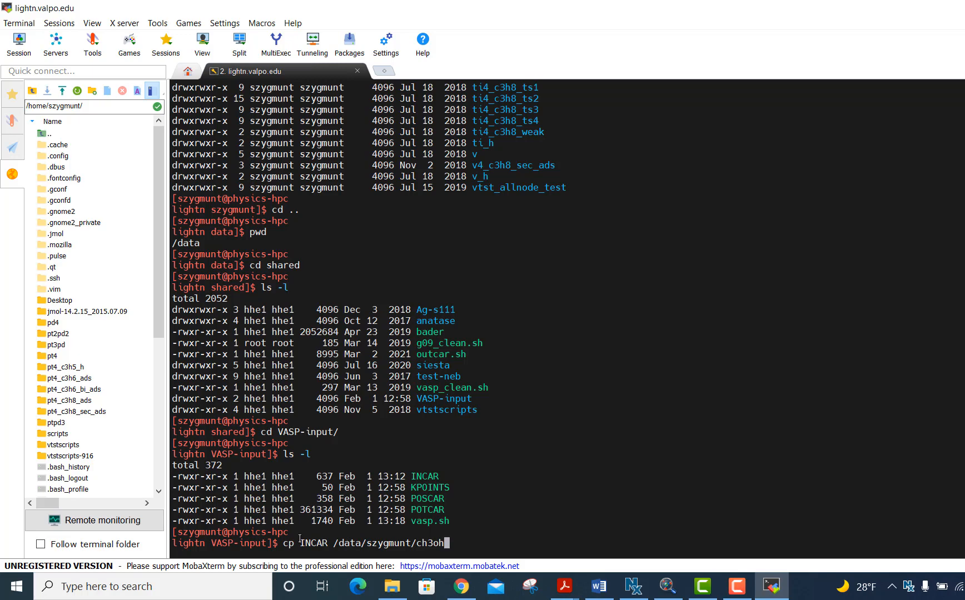
pyautogui.moveTo(454, 542)
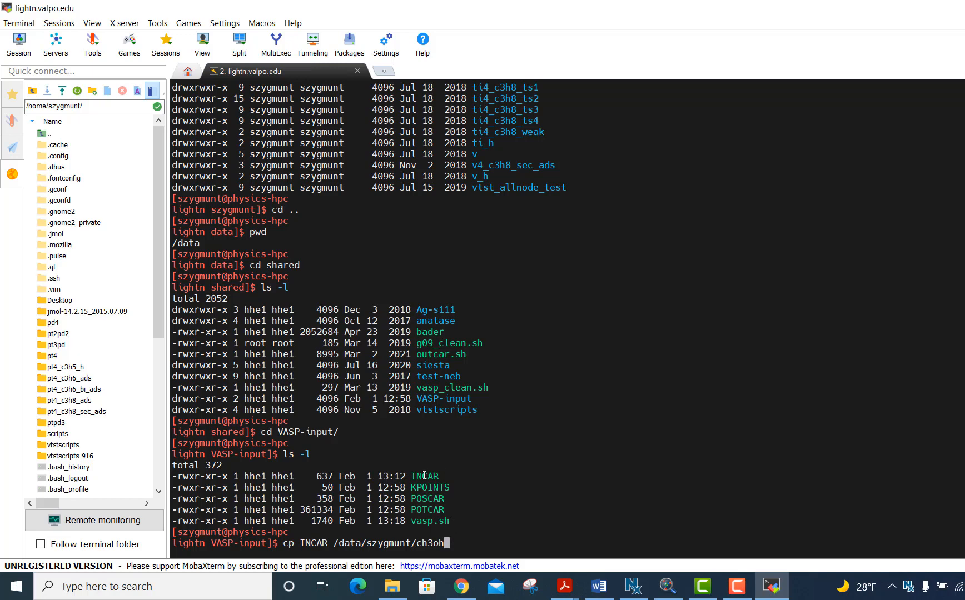
pyautogui.moveTo(463, 509)
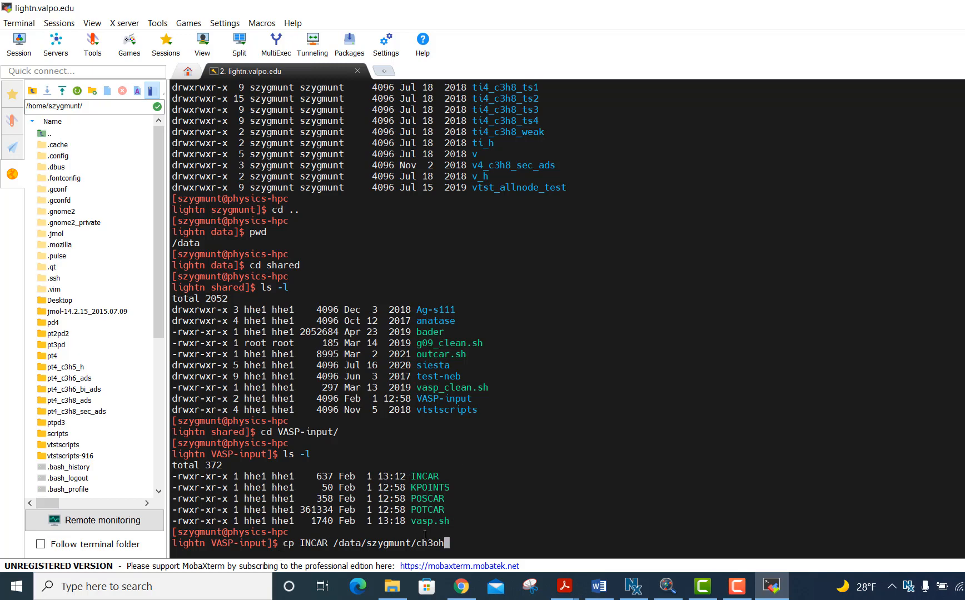
pyautogui.moveTo(460, 535)
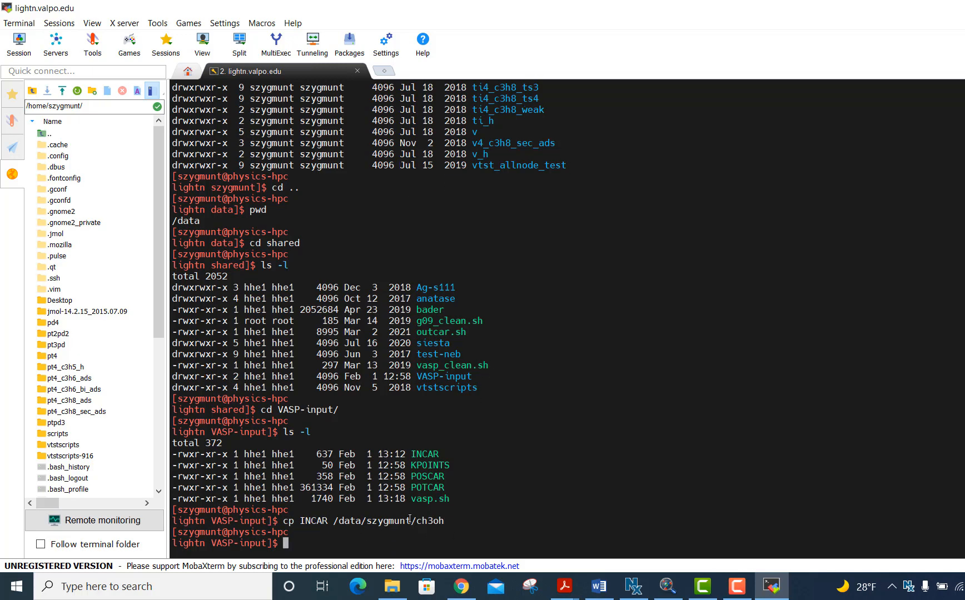
# Enter a listing command for /data/szygmunt/ch3oh to check for the copied INCAR.
pyautogui.write('ls -l')
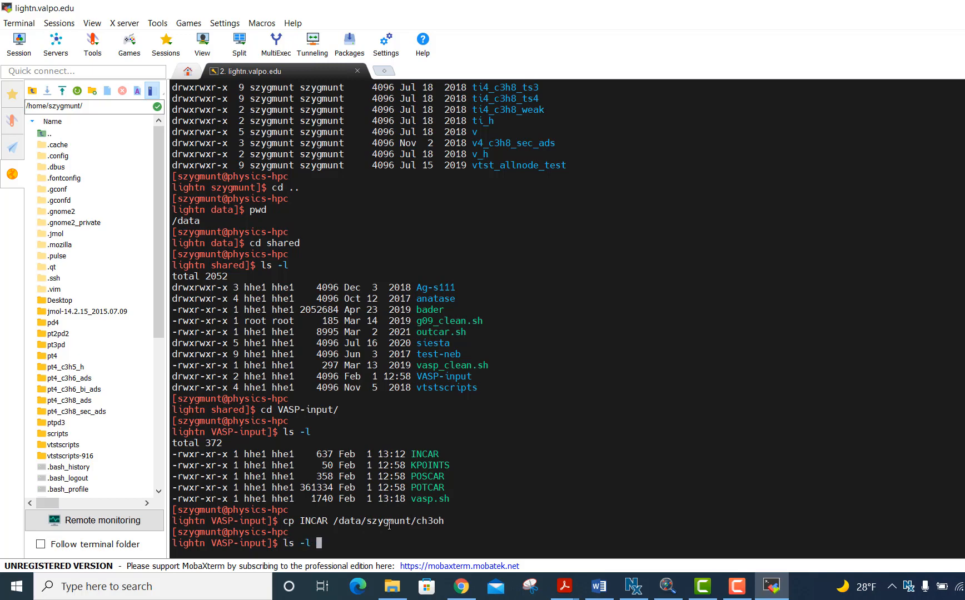
pyautogui.write('/data')
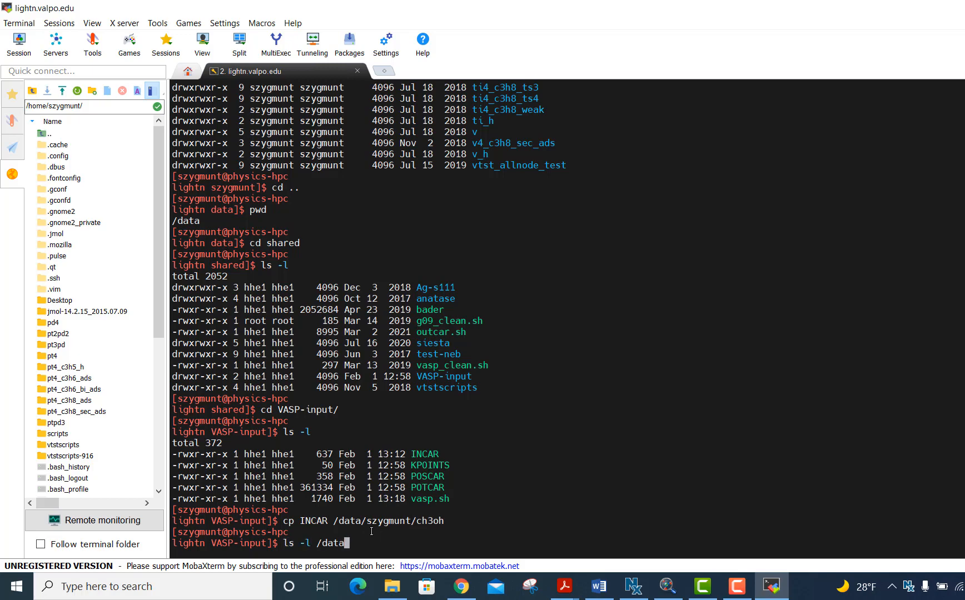
pyautogui.write('/szygmun')
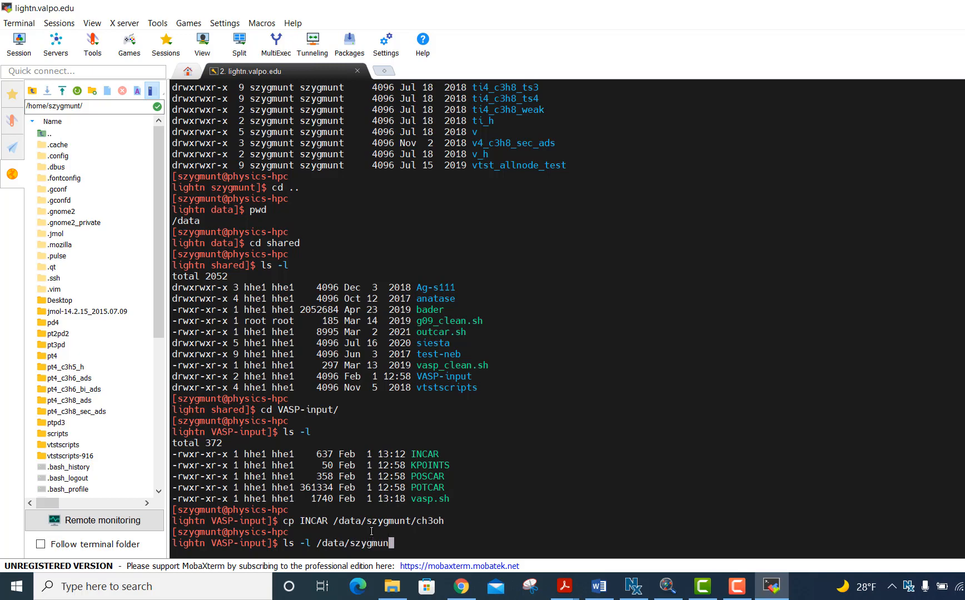
pyautogui.write('c')
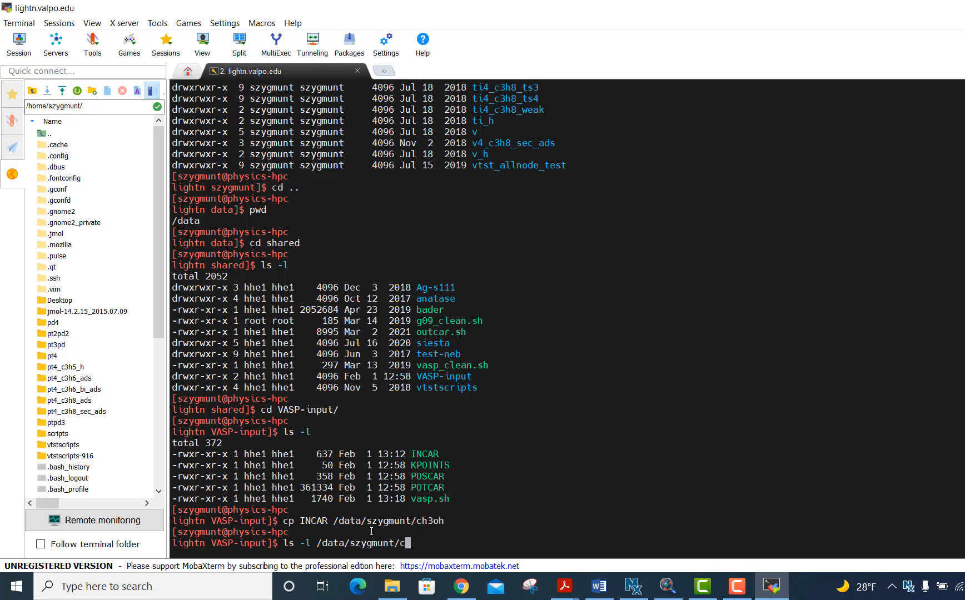
pyautogui.write('h3oh')
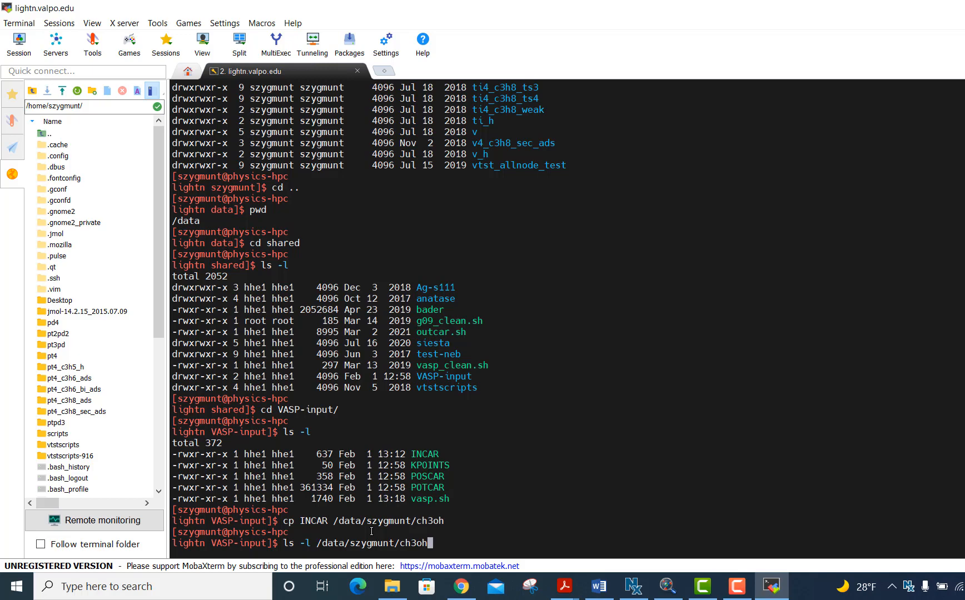